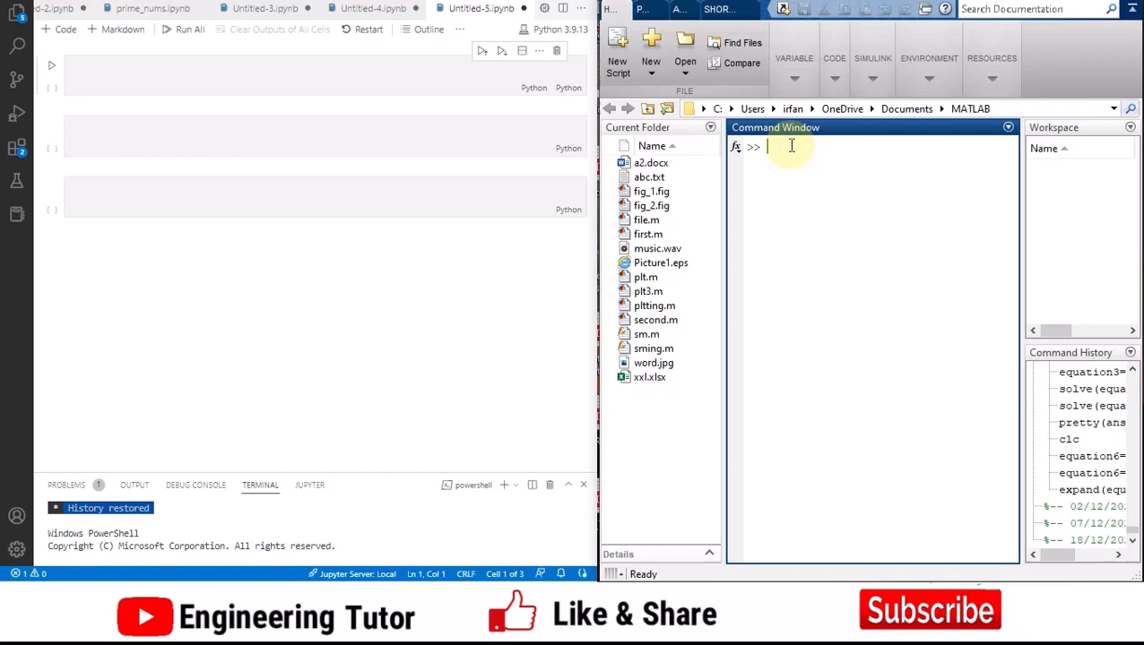
Evaluate 2+2 at the MATLAB prompt so it returns ans = 4
{"action": "type", "text": "2"}
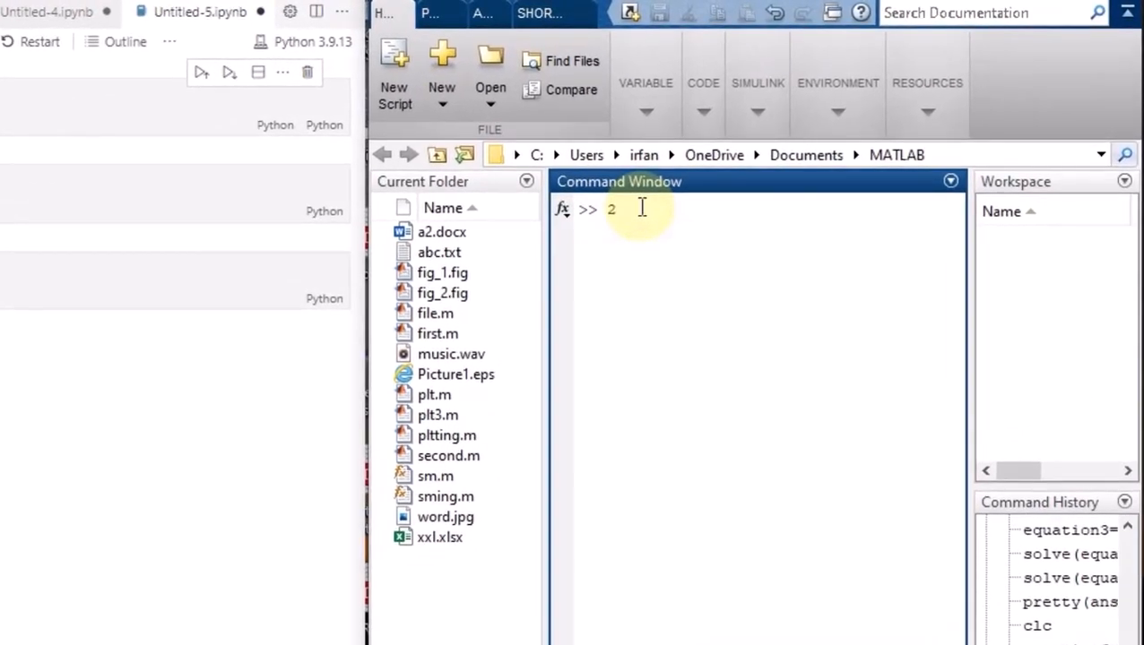
{"action": "type", "text": "+"}
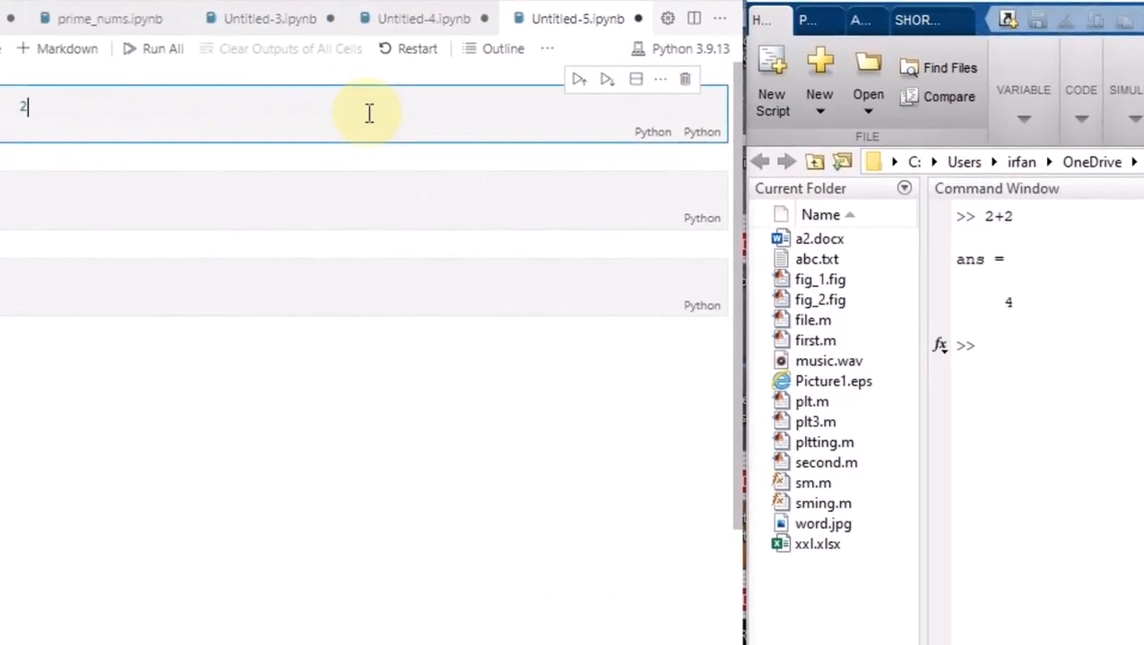
{"action": "type", "text": "+2"}
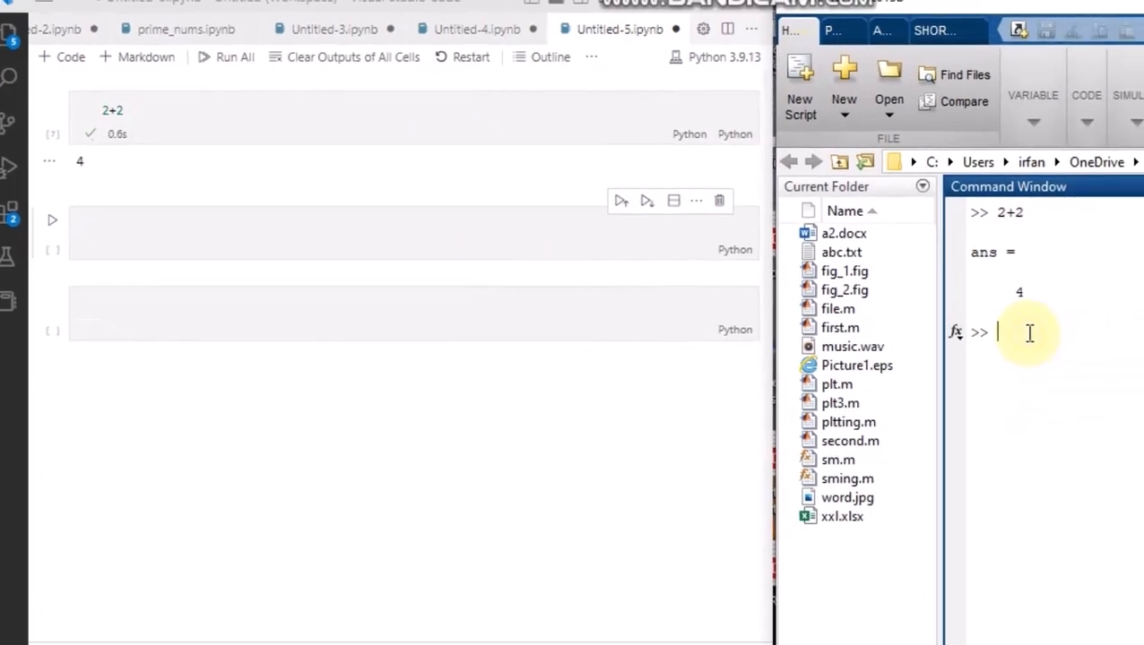
Redisplay the stored result by entering ans, printing 4 again
{"action": "type", "text": "ans"}
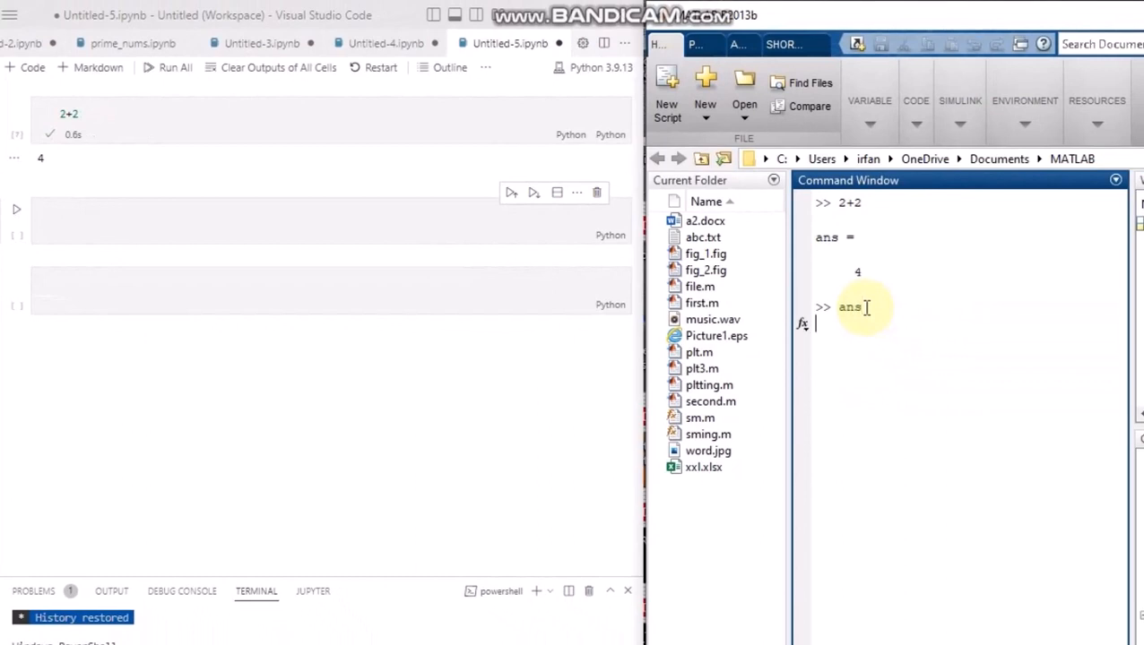
{"action": "key", "text": "Return"}
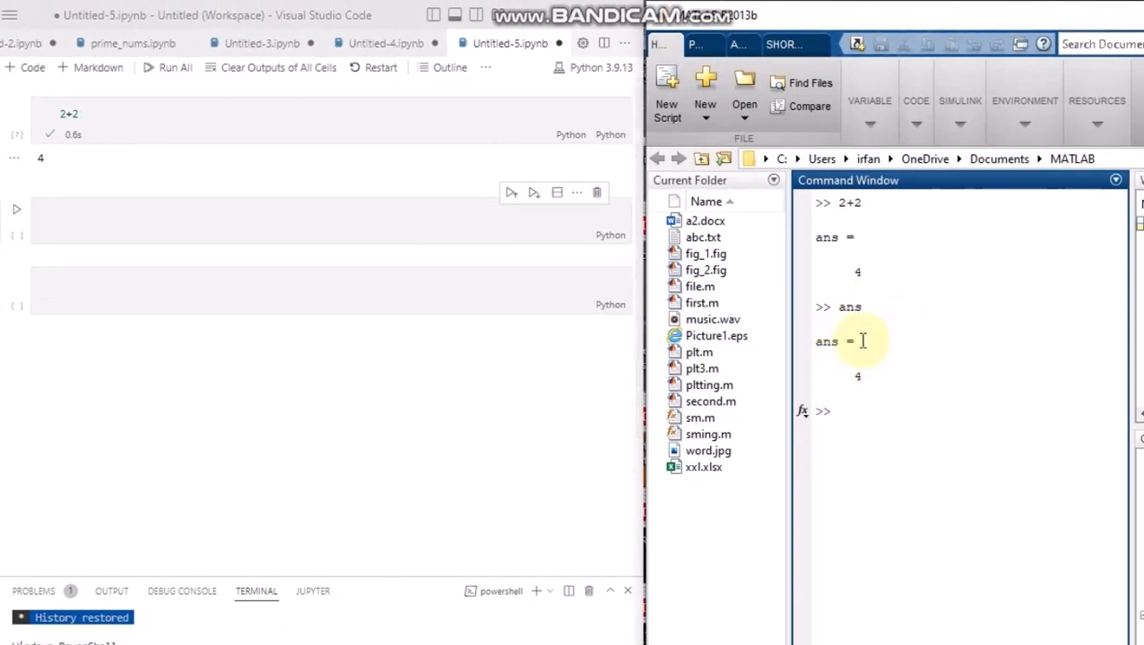
{"action": "mouse_move", "coordinate": [878, 394]}
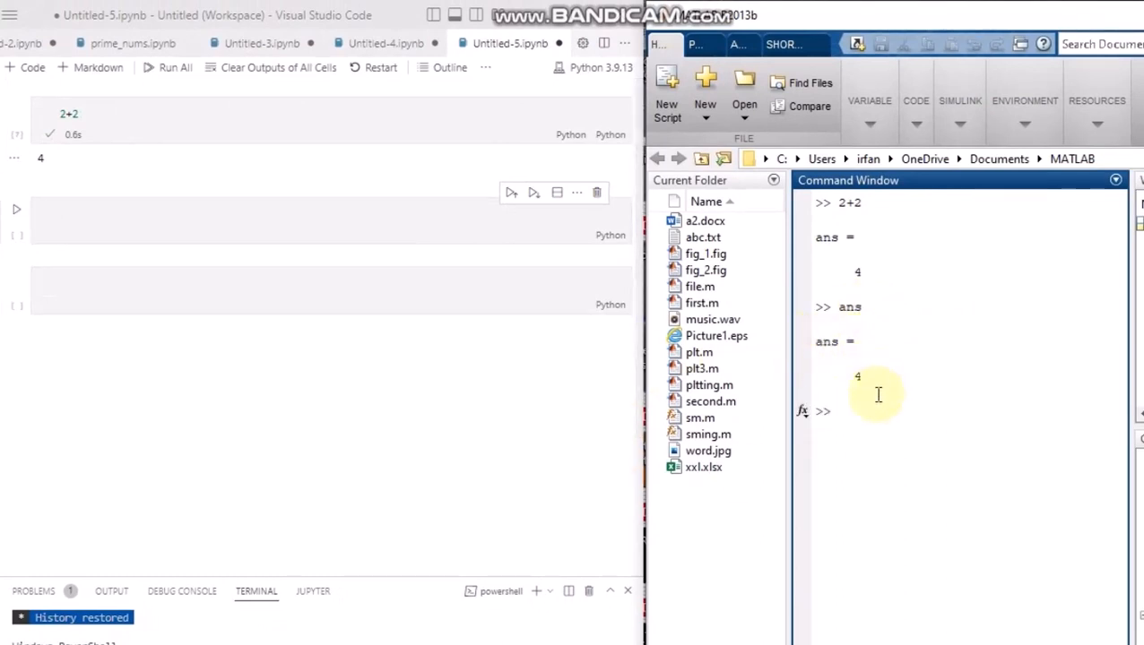
{"action": "mouse_move", "coordinate": [176, 144]}
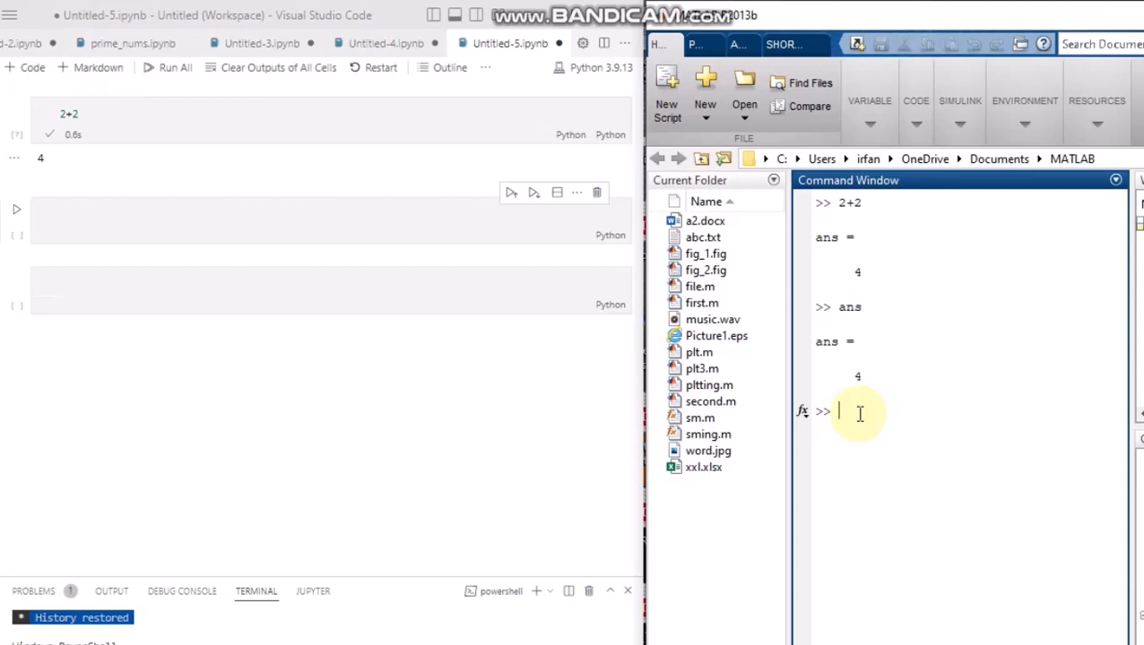
Assign a = 5 echoed, then a=5; with a semicolon to suppress output
{"action": "type", "text": "a="}
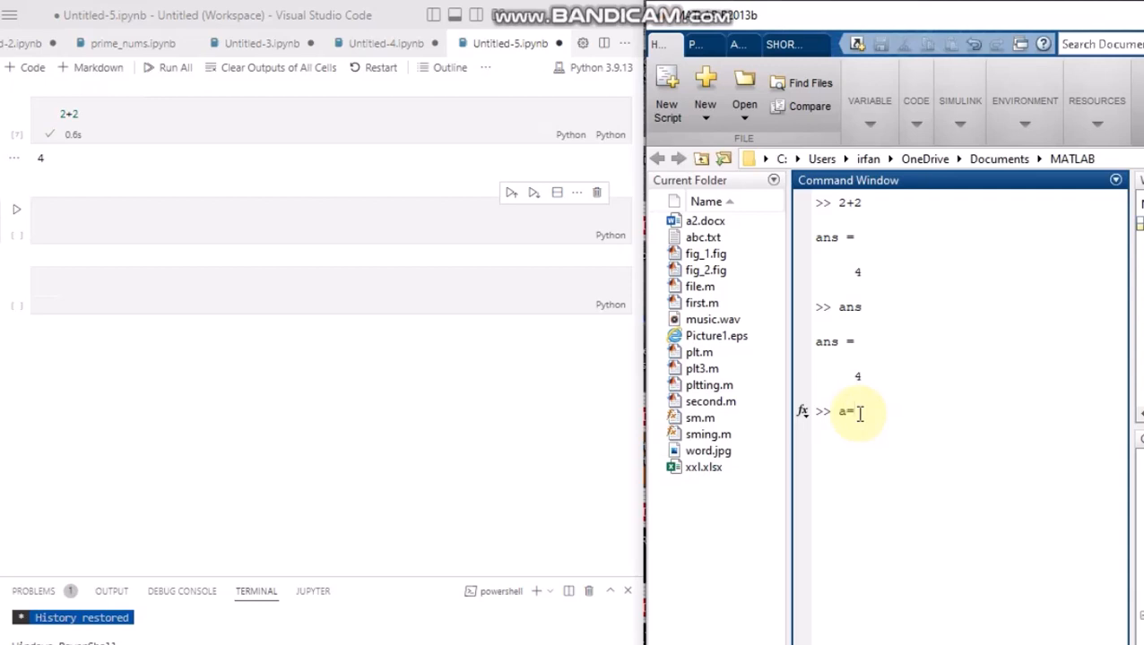
{"action": "type", "text": "9"}
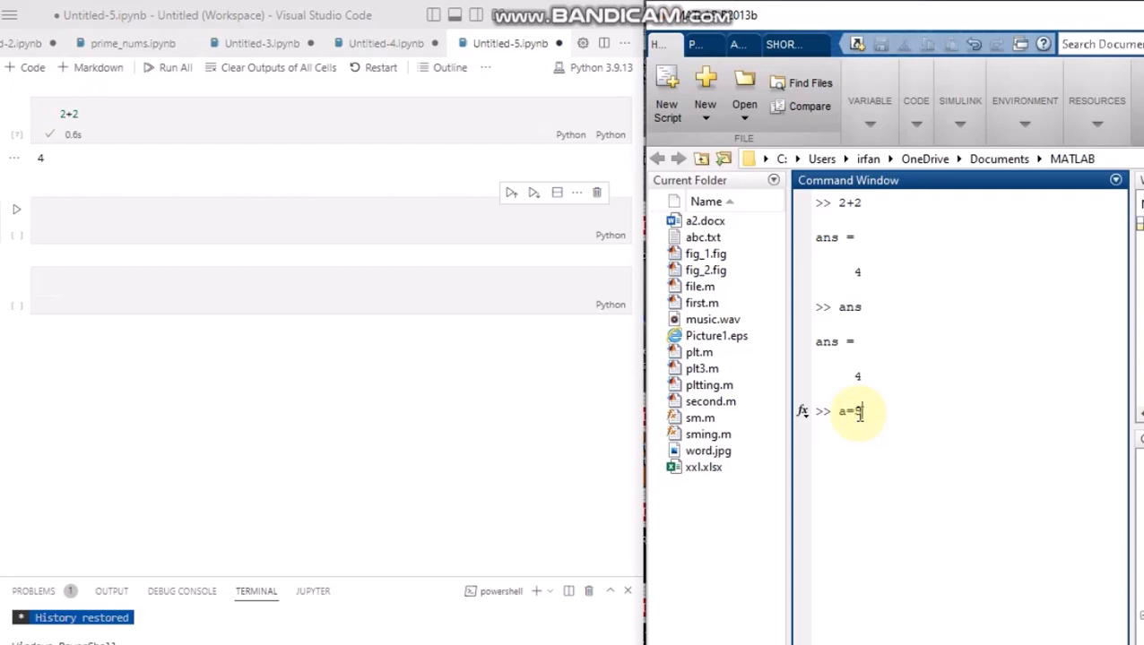
{"action": "key", "text": "Return"}
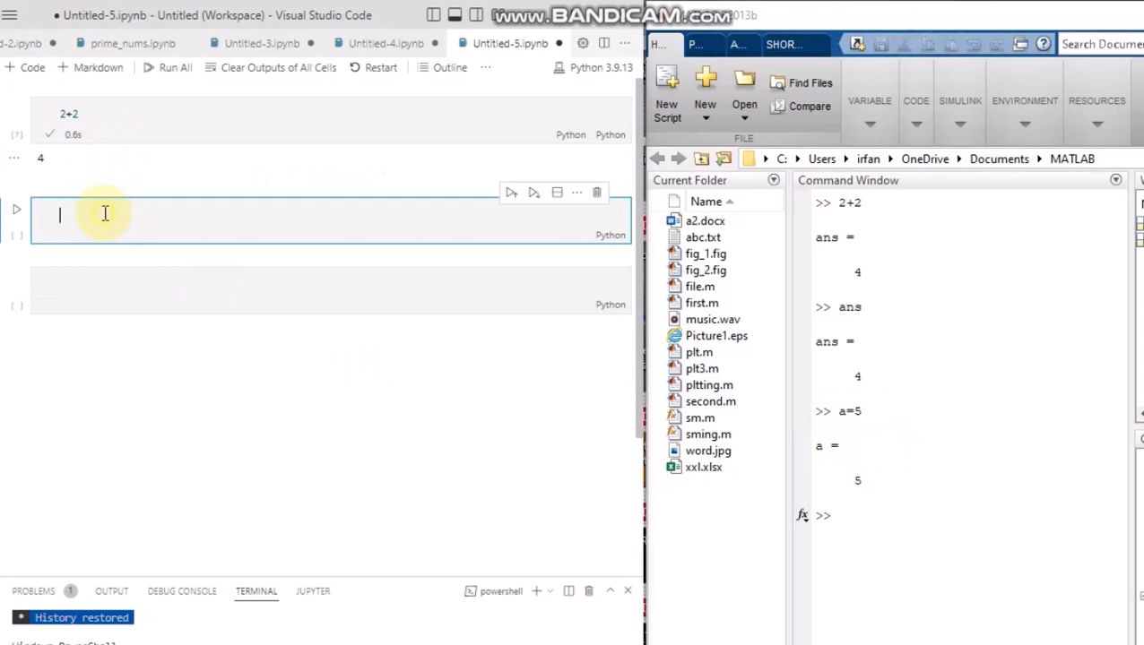
{"action": "type", "text": "a=5"}
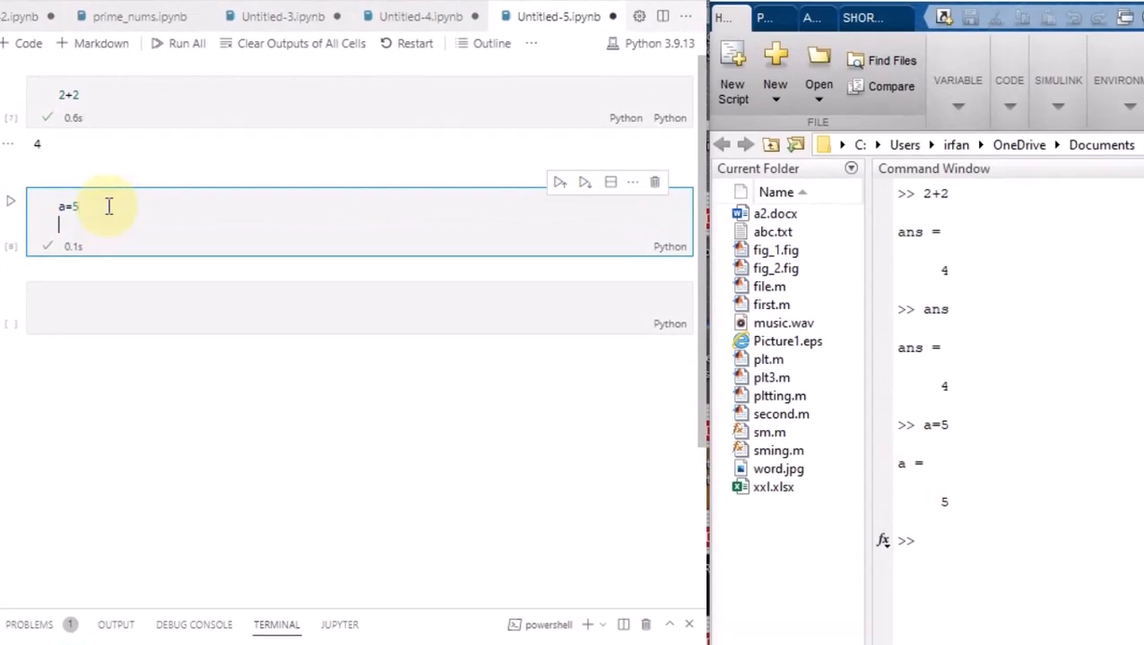
{"action": "type", "text": "print(a"}
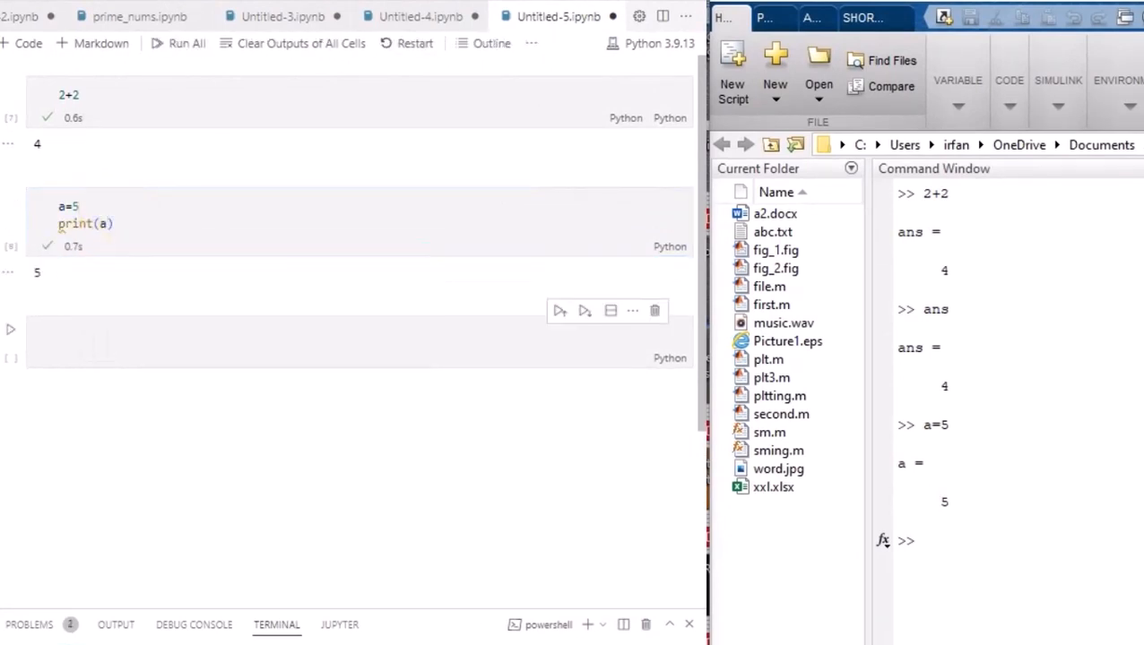
{"action": "type", "text": "a="}
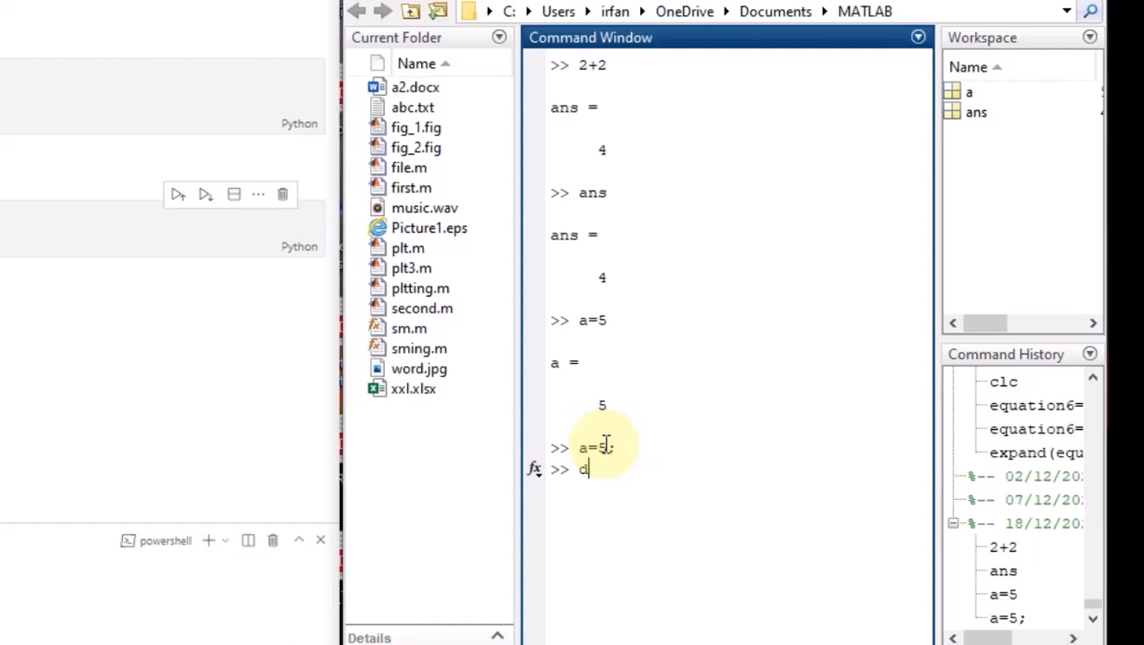
Print a as a bare 5 with disp(a), then clear the Command Window with clc
{"action": "type", "text": "isp(a"}
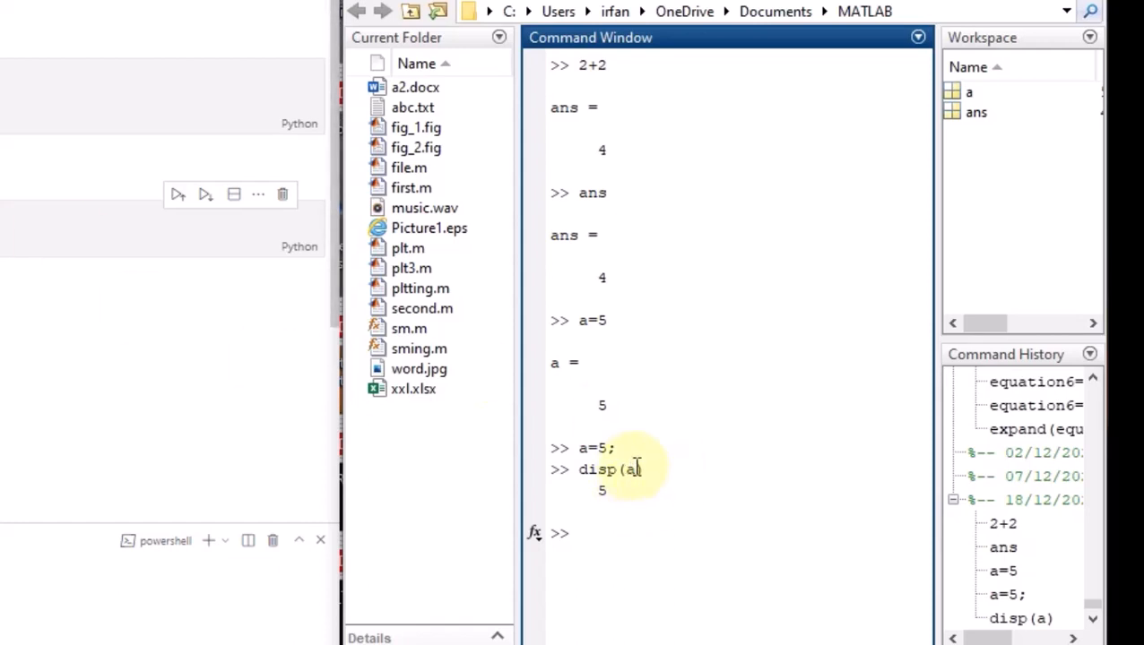
{"action": "mouse_move", "coordinate": [653, 491]}
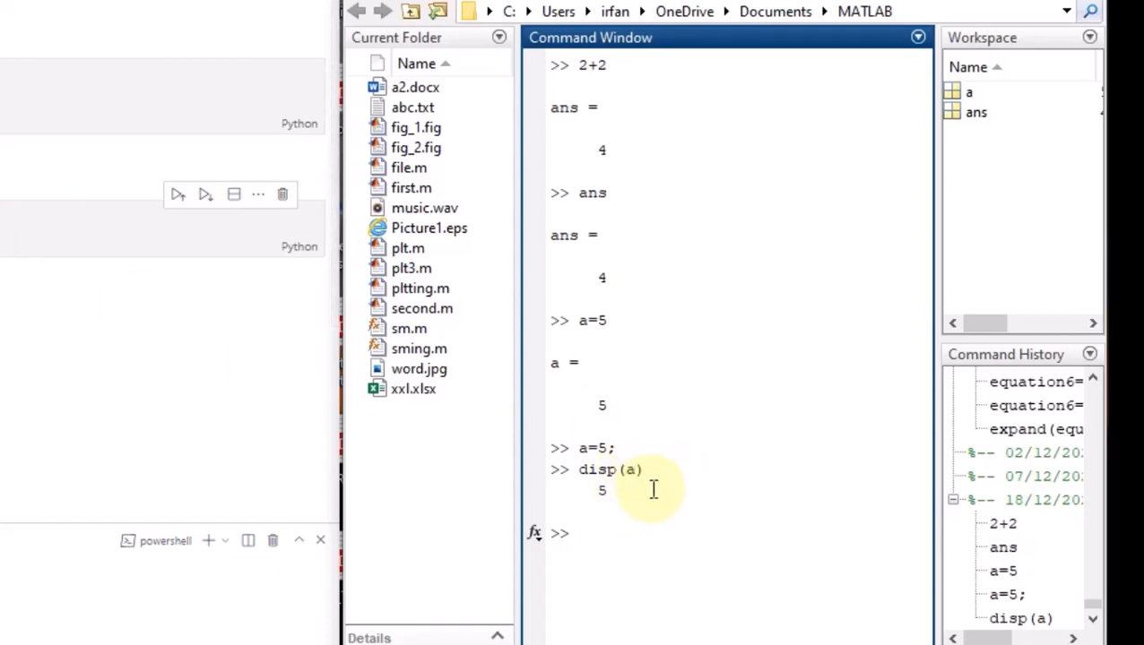
{"action": "left_click", "coordinate": [578, 533]}
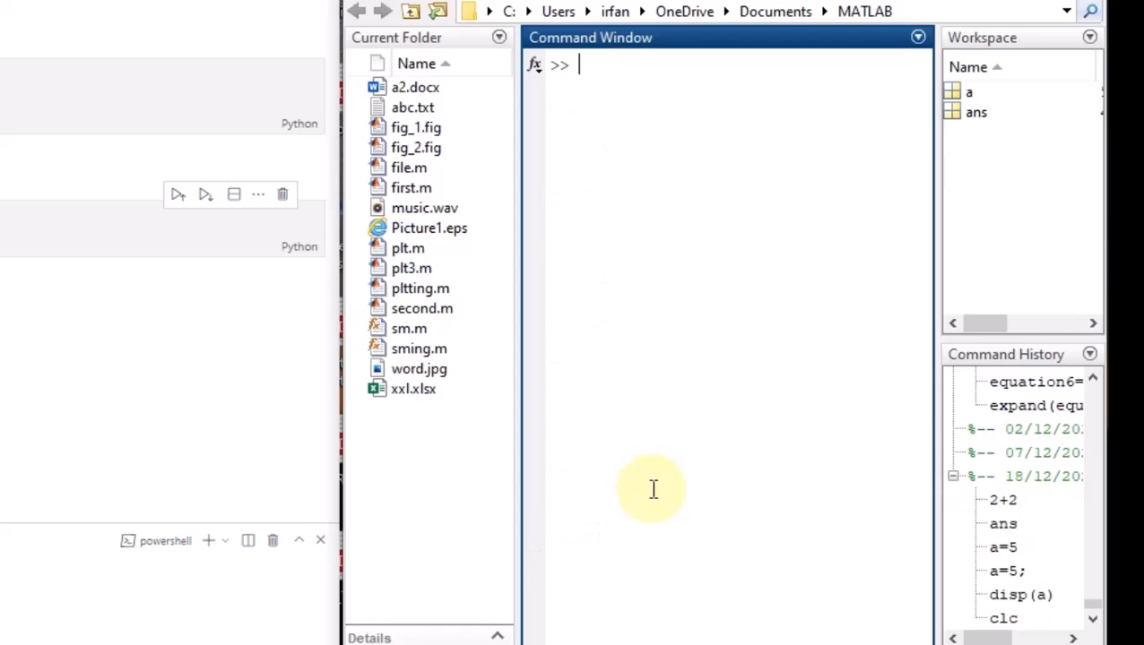
Store the row vector b=[1,2,3,4]; with output suppressed, then display it as 1 2 3 4
{"action": "type", "text": "b"}
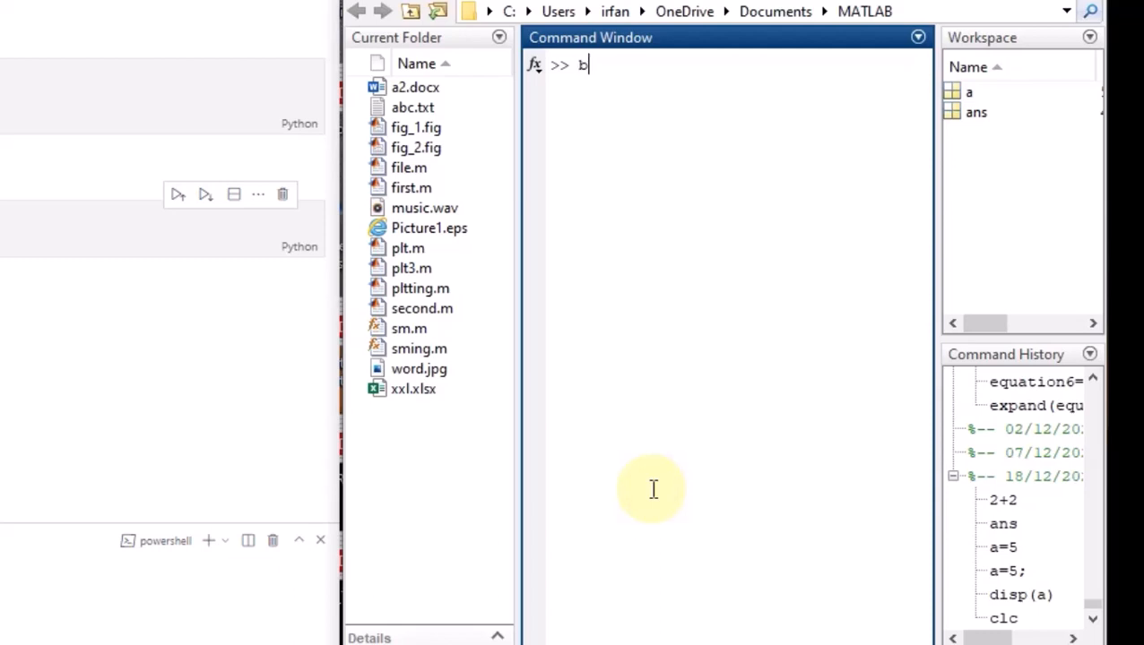
{"action": "type", "text": "="}
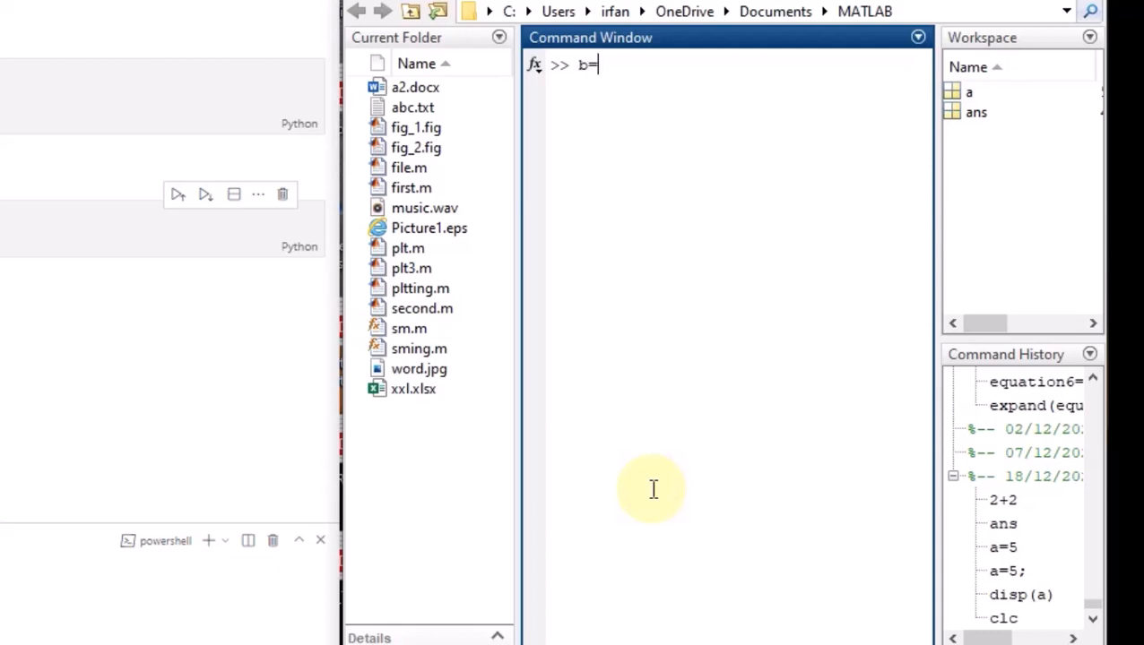
{"action": "type", "text": "["}
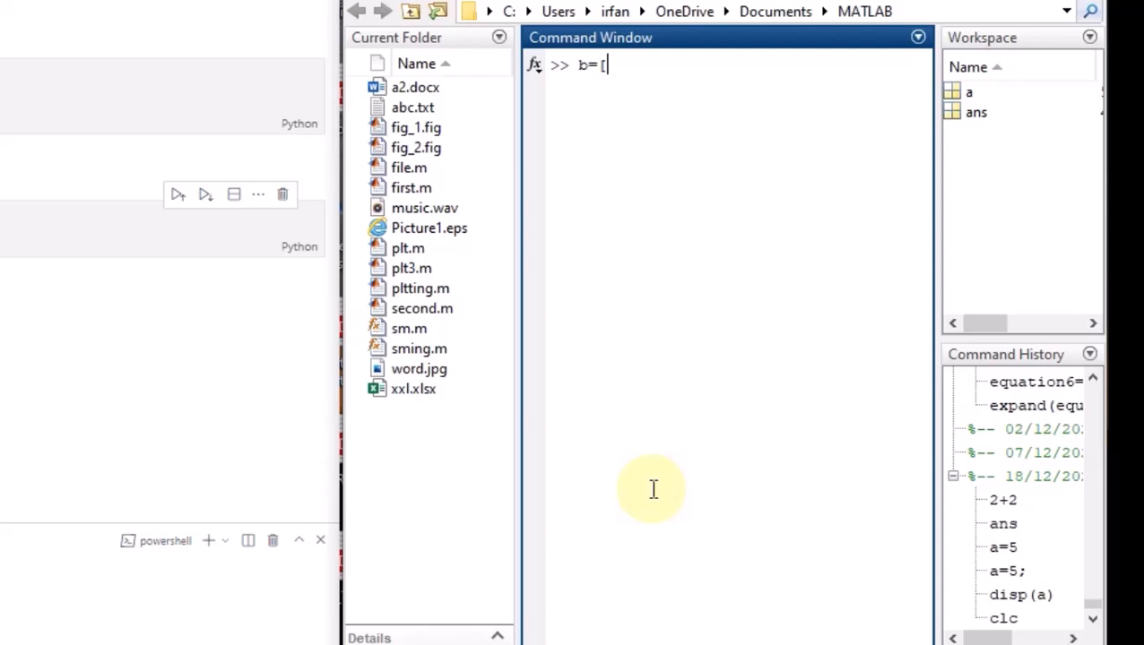
{"action": "type", "text": "1"}
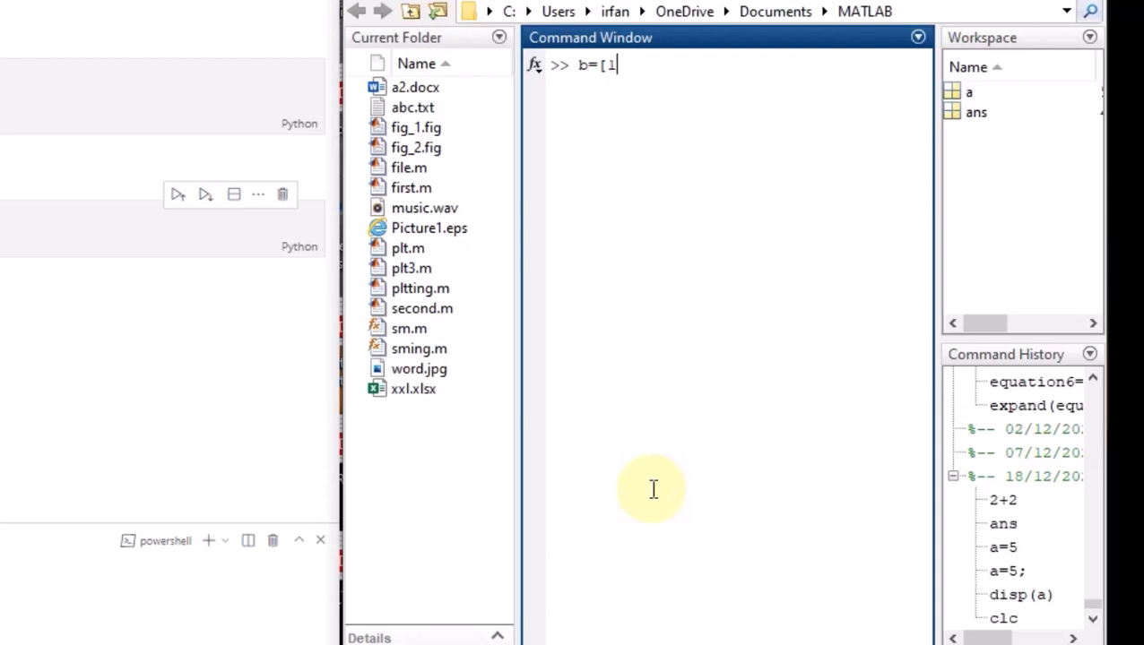
{"action": "type", "text": ",2,"}
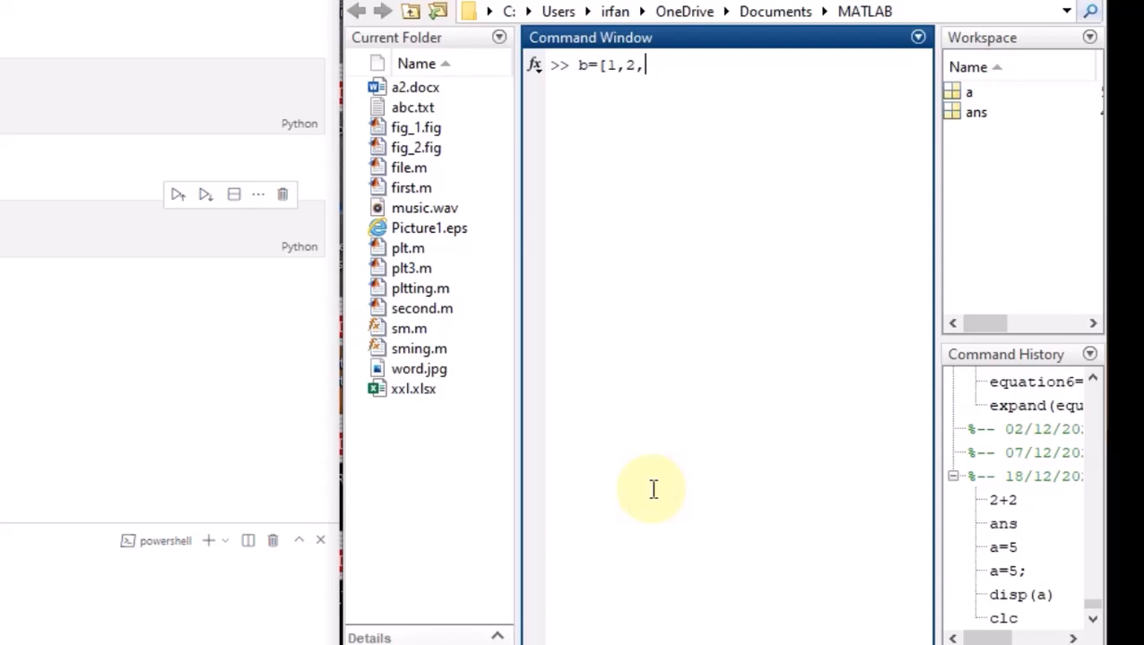
{"action": "type", "text": "3,4]"}
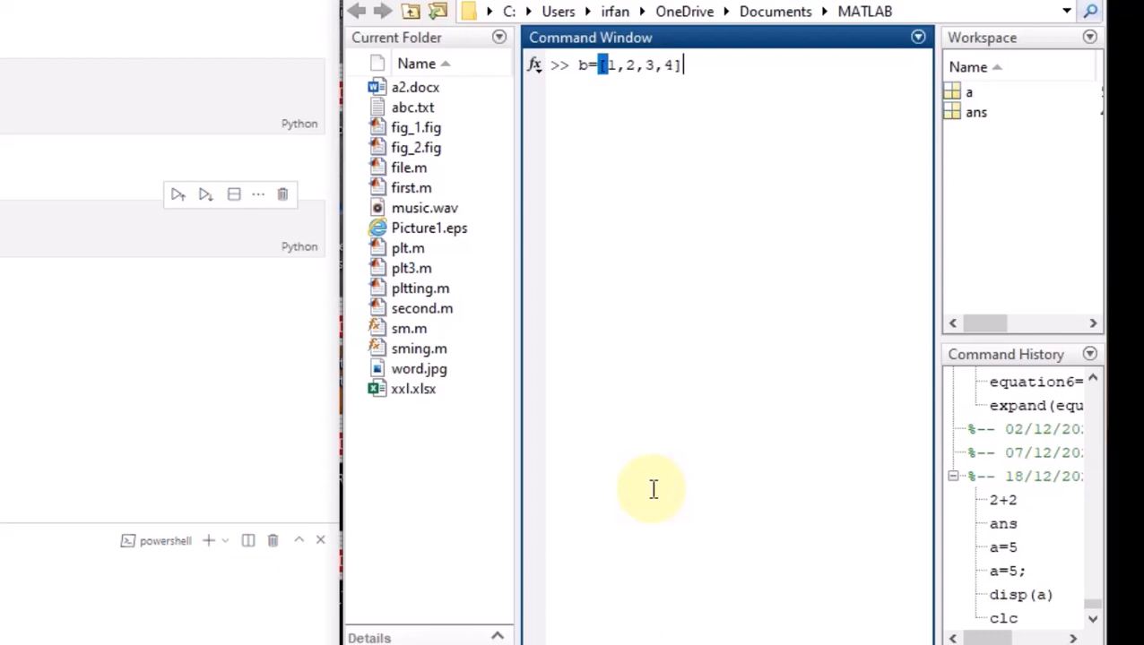
{"action": "type", "text": ";"}
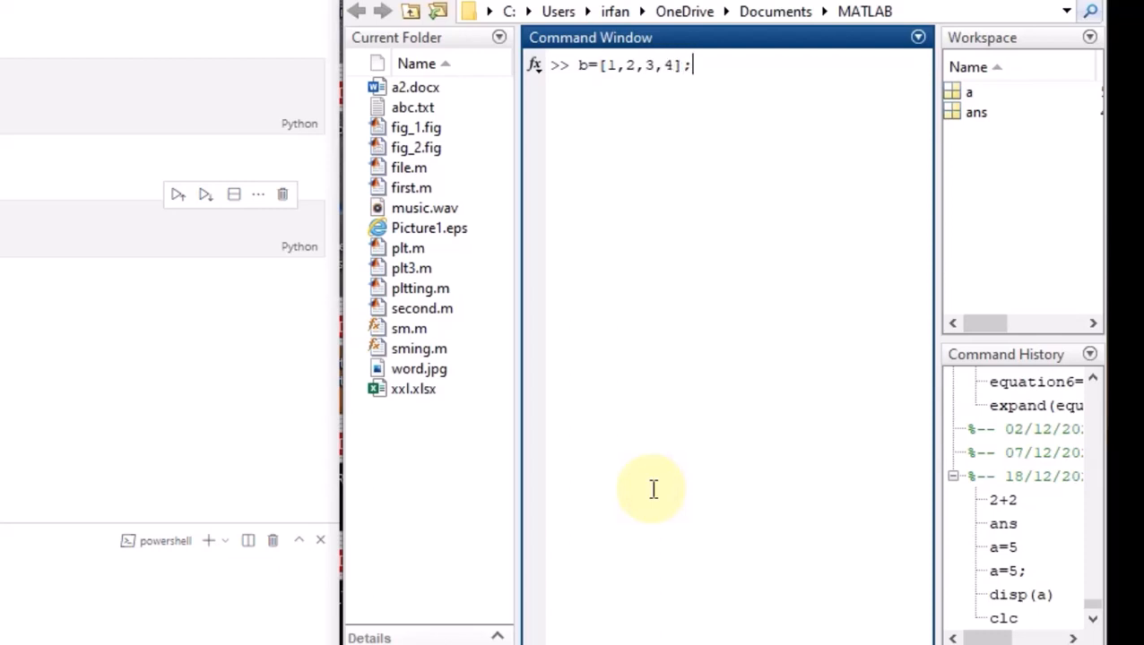
{"action": "key", "text": "Return"}
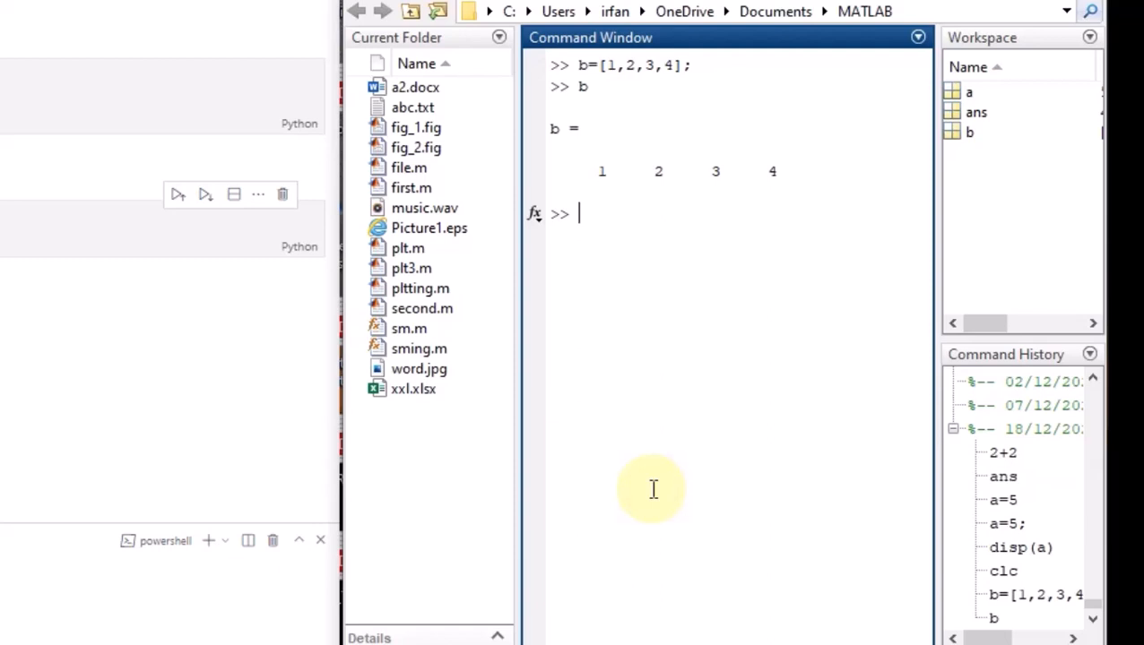
Reassign b with space-separated elements, b=[3 4 5 6], echoing 3 4 5 6
{"action": "type", "text": "b["}
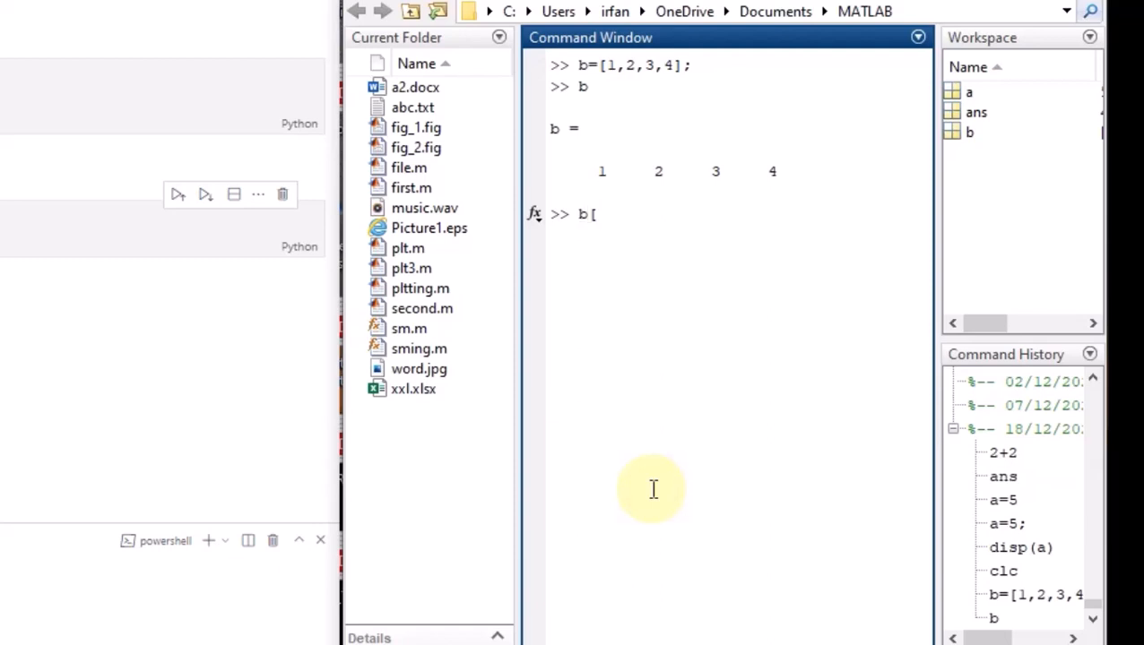
{"action": "type", "text": "="}
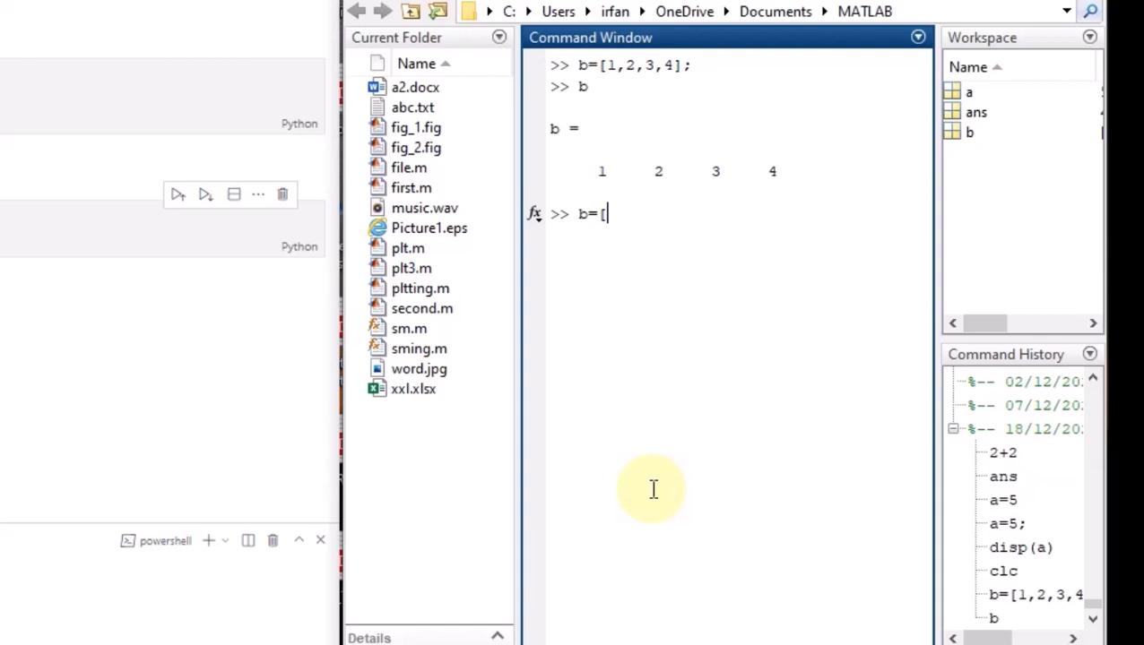
{"action": "type", "text": "3"}
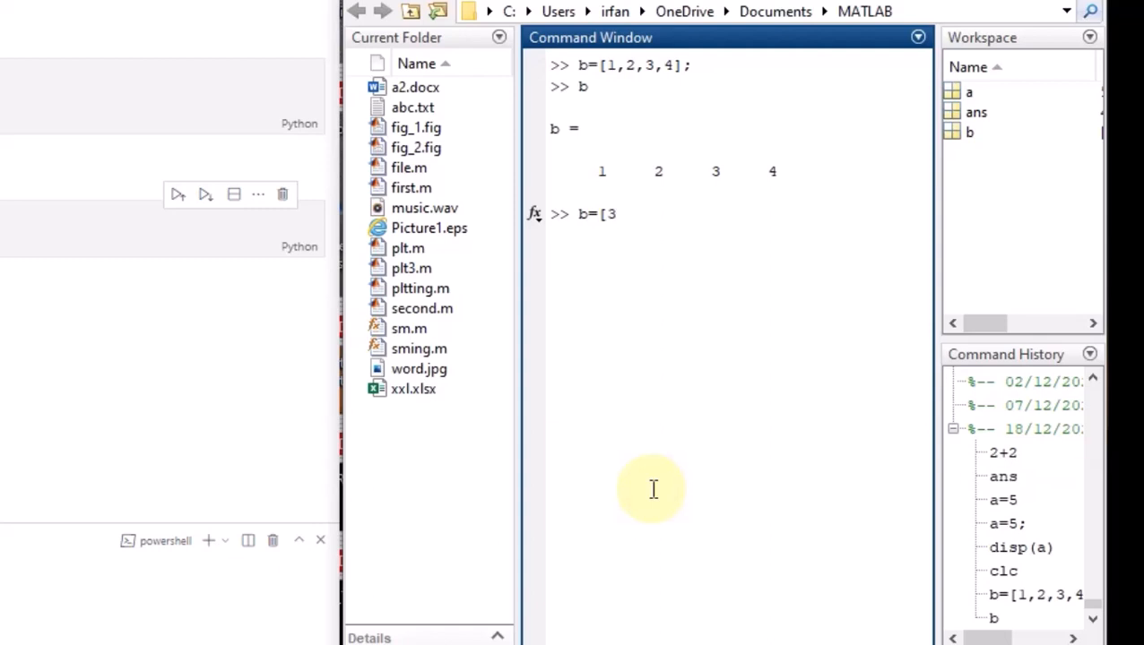
{"action": "type", "text": "4 5 6"}
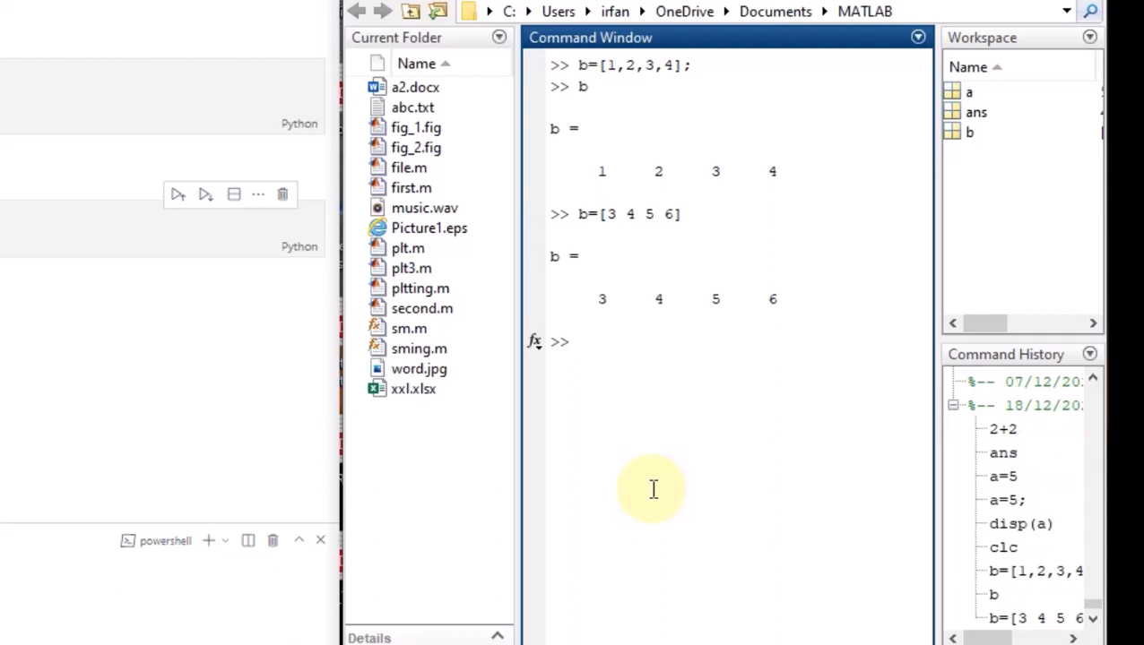
{"action": "mouse_move", "coordinate": [618, 219]}
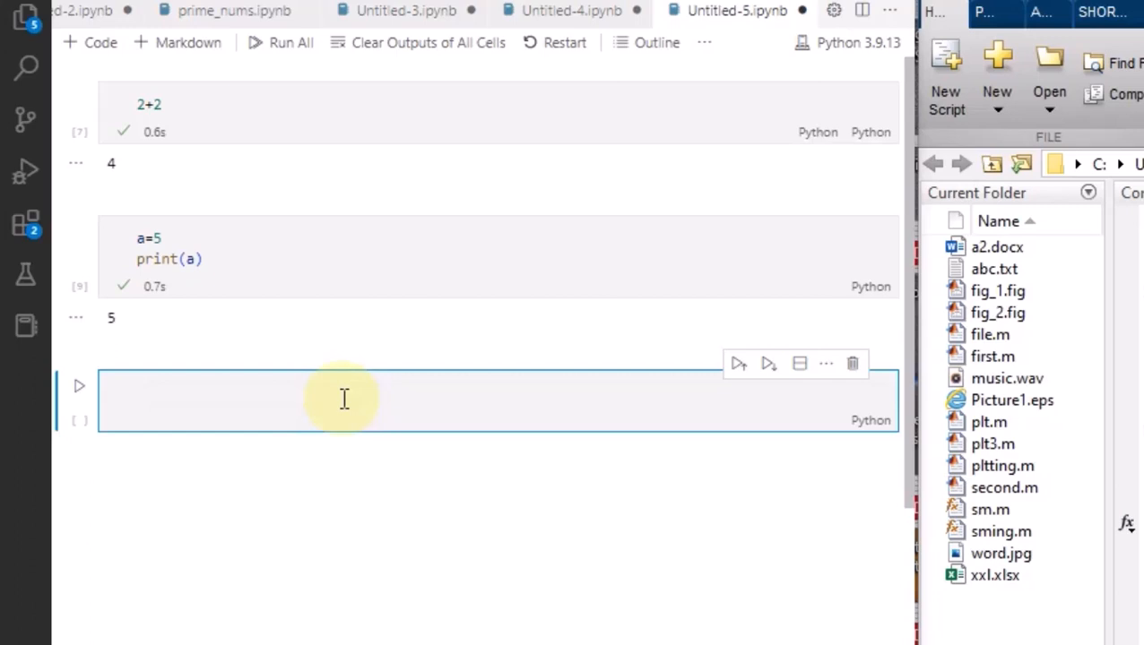
Define the Python list b=[1,2,3,4] in a notebook cell, run it, and begin print(b) in the next cell
{"action": "type", "text": "l"}
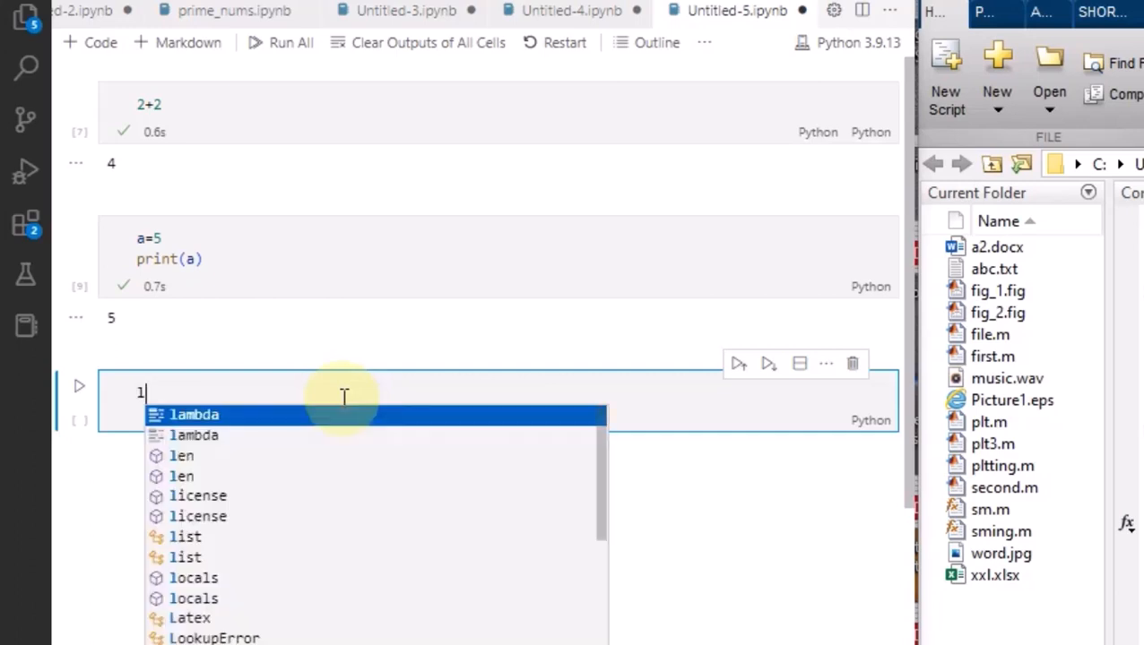
{"action": "type", "text": "b"}
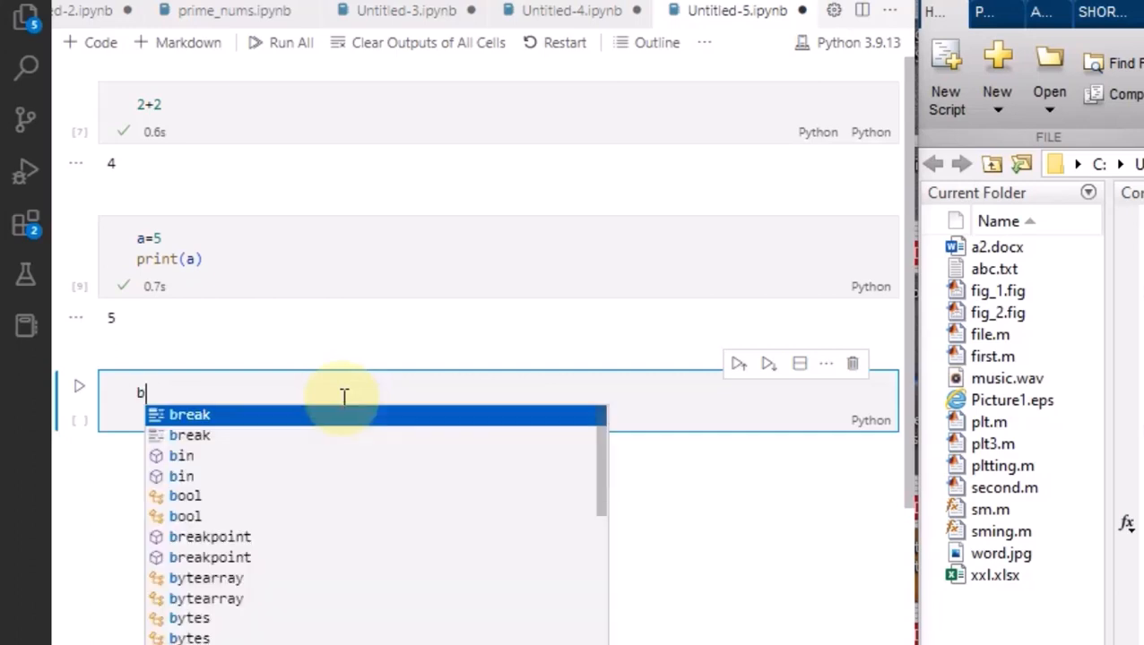
{"action": "type", "text": "=[1]"}
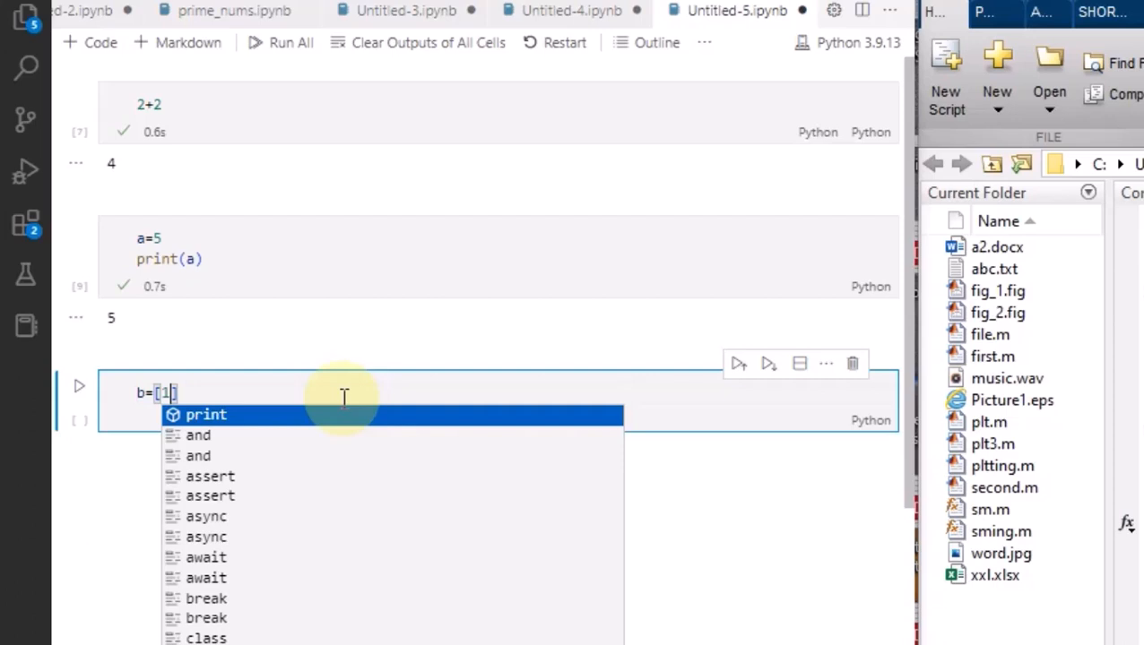
{"action": "type", "text": ",2,"}
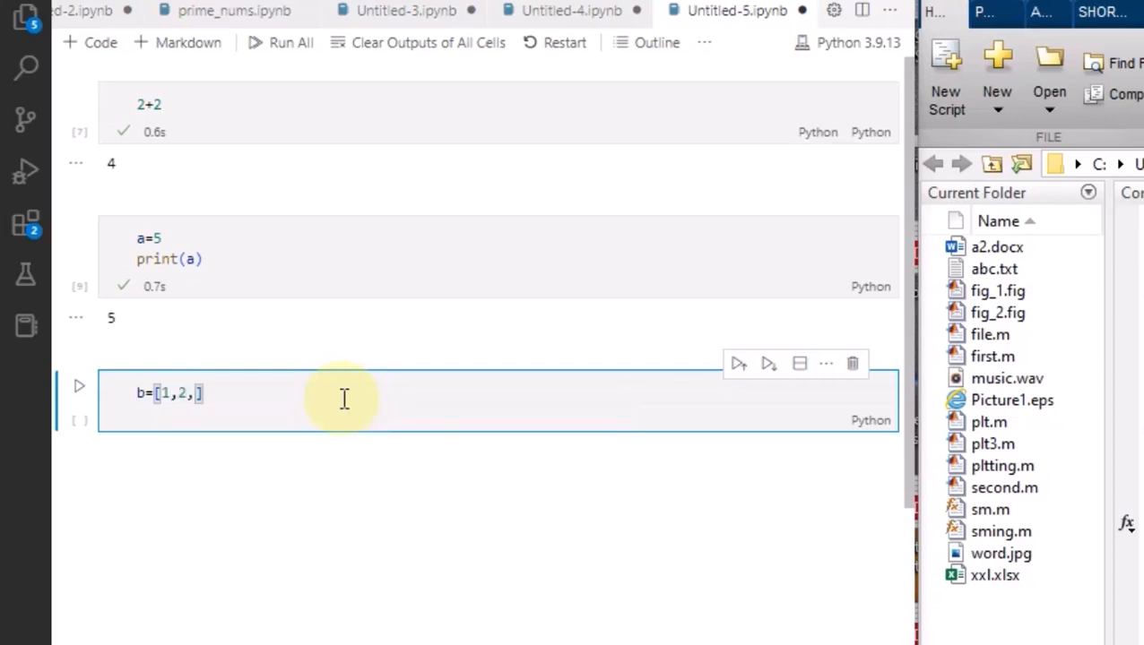
{"action": "type", "text": "3,4"}
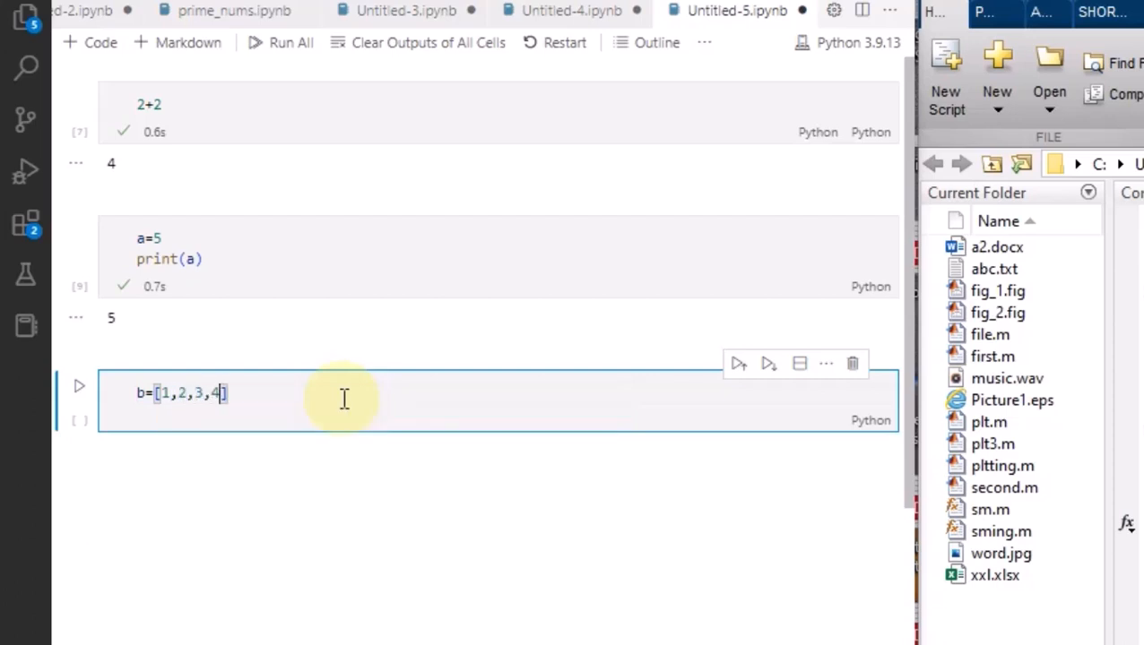
{"action": "key", "text": "shift+enter"}
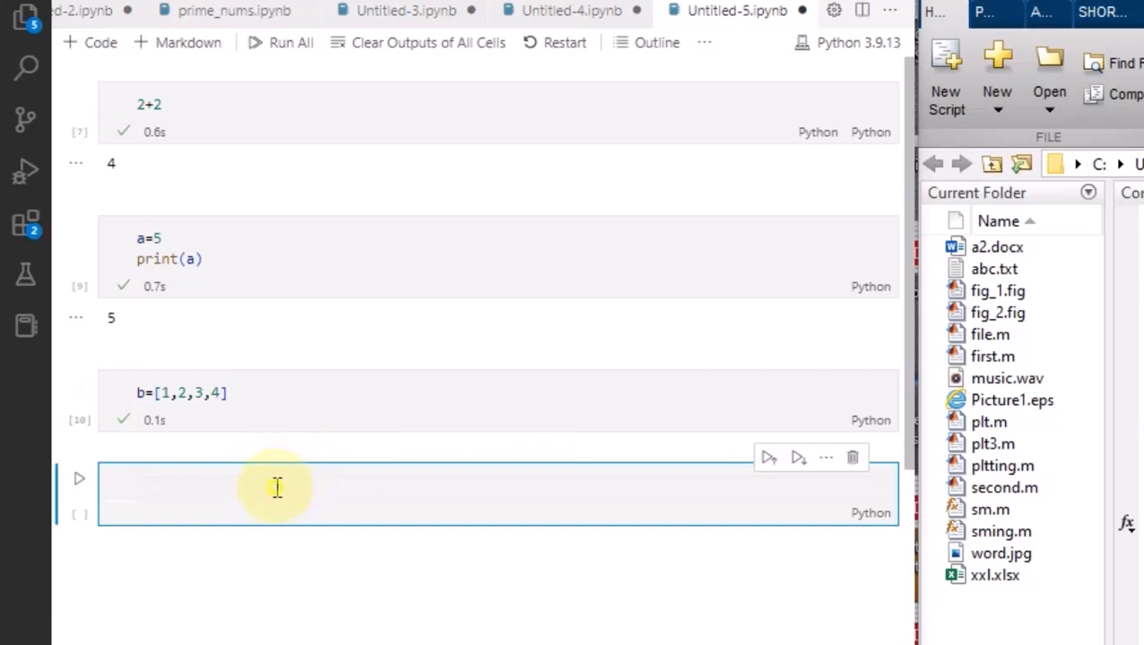
{"action": "type", "text": "print("}
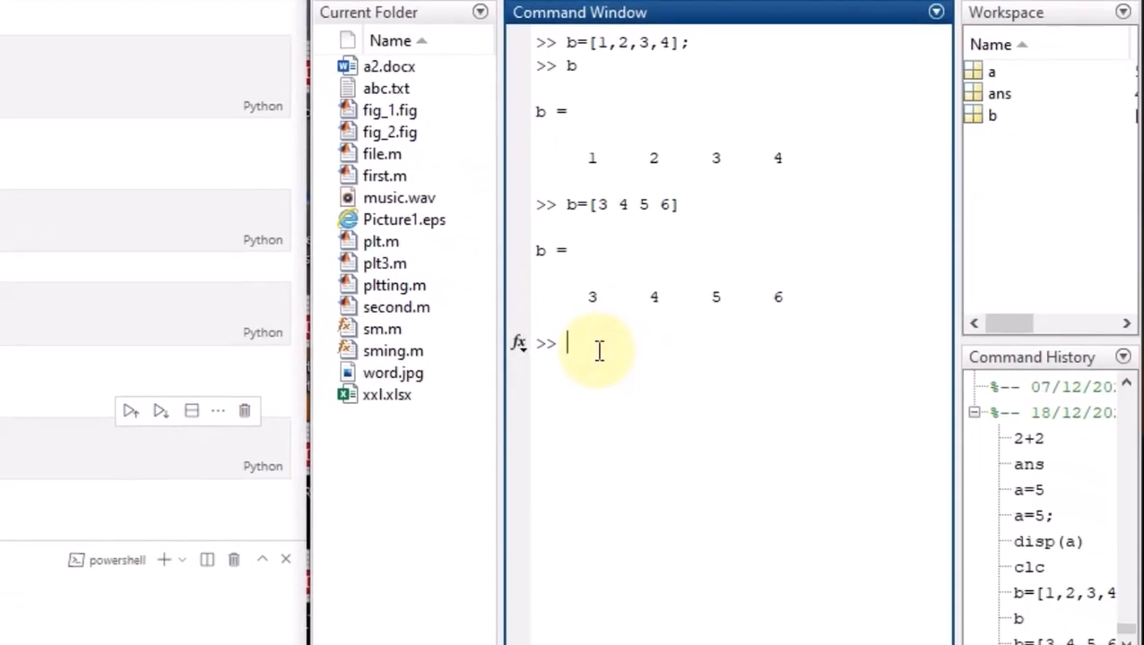
{"action": "mouse_move", "coordinate": [627, 307]}
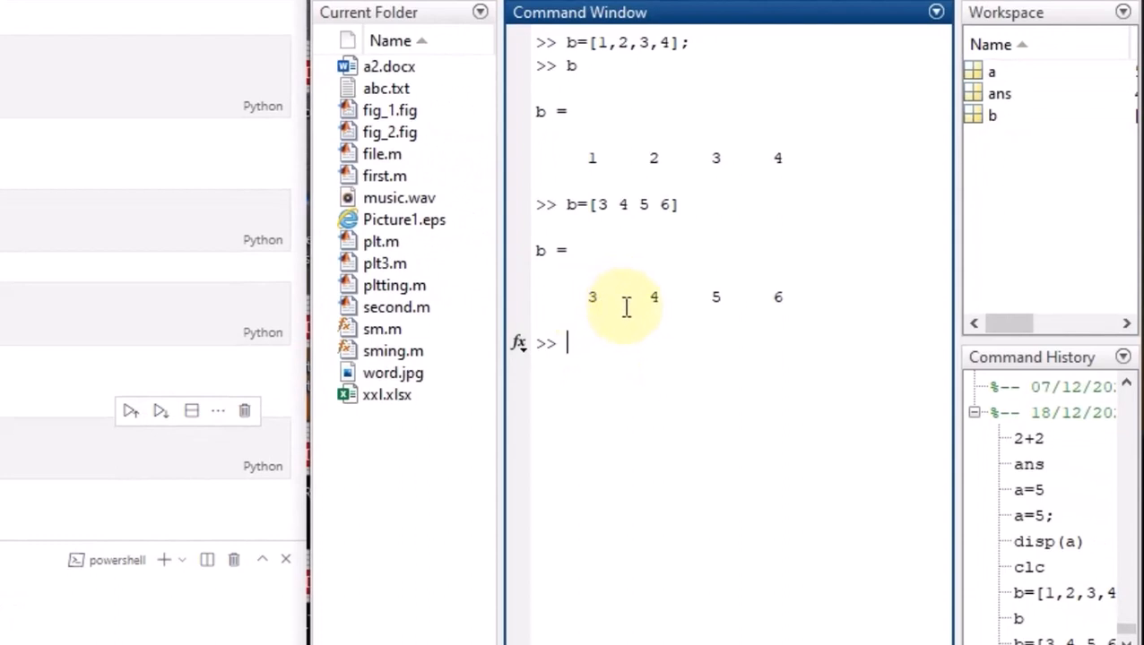
Retrieve the first element with b(1) in MATLAB, giving ans = 3
{"action": "type", "text": "b"}
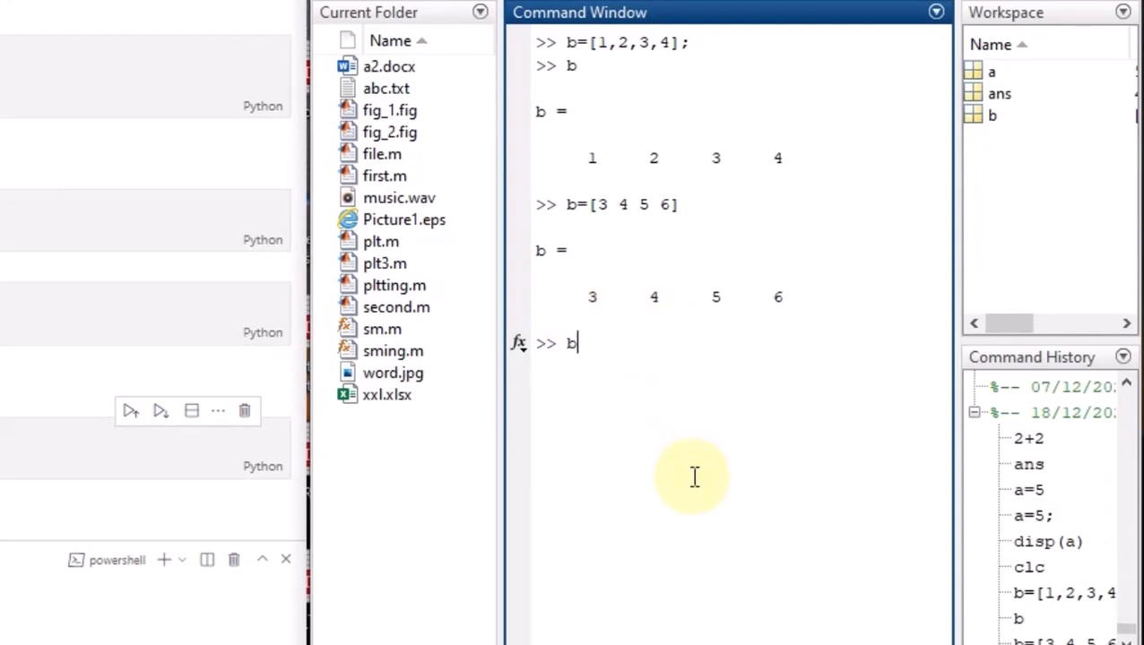
{"action": "type", "text": "(1"}
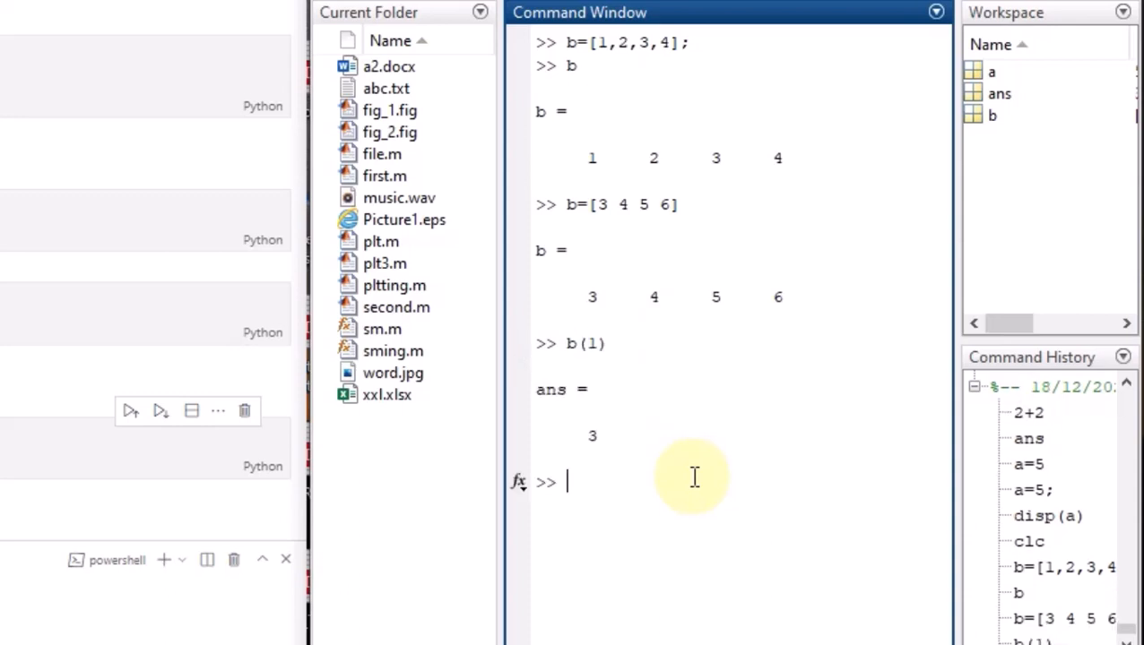
{"action": "mouse_move", "coordinate": [577, 448]}
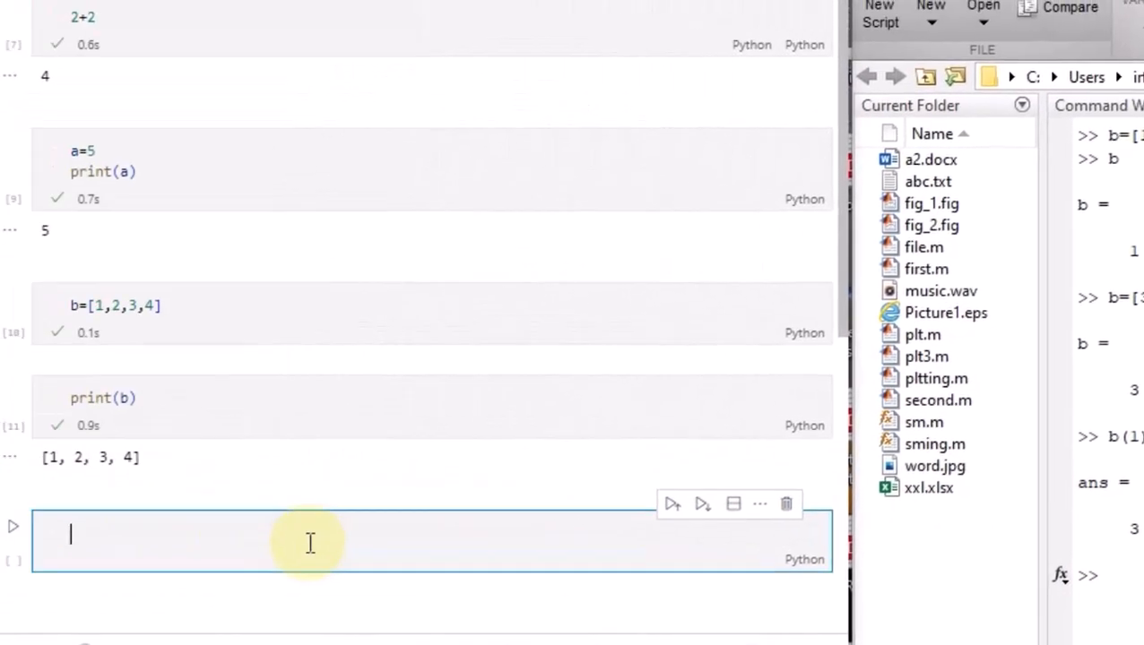
Index the list with b[1] in a new cell, which returns 2
{"action": "type", "text": "b"}
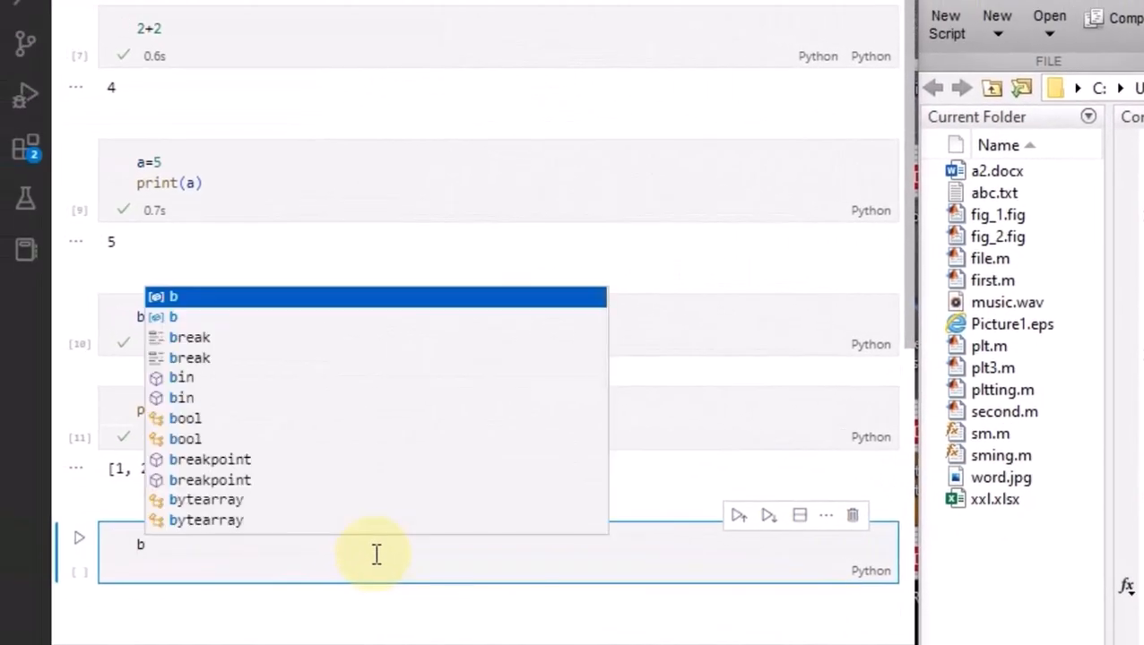
{"action": "type", "text": "[1"}
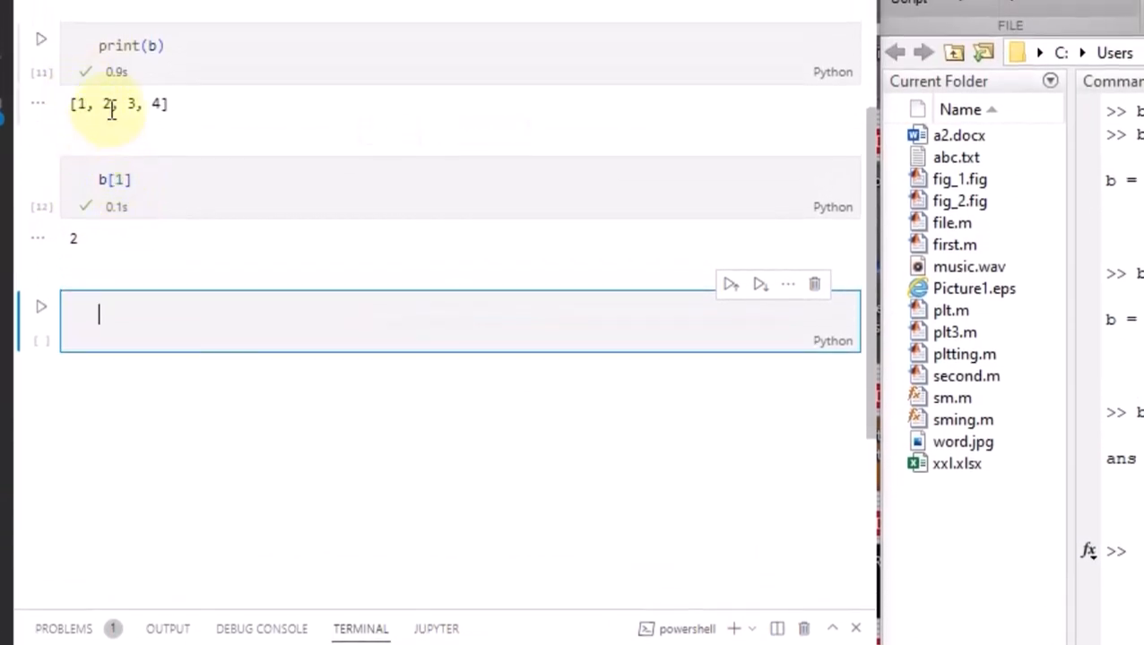
{"action": "mouse_move", "coordinate": [124, 242]}
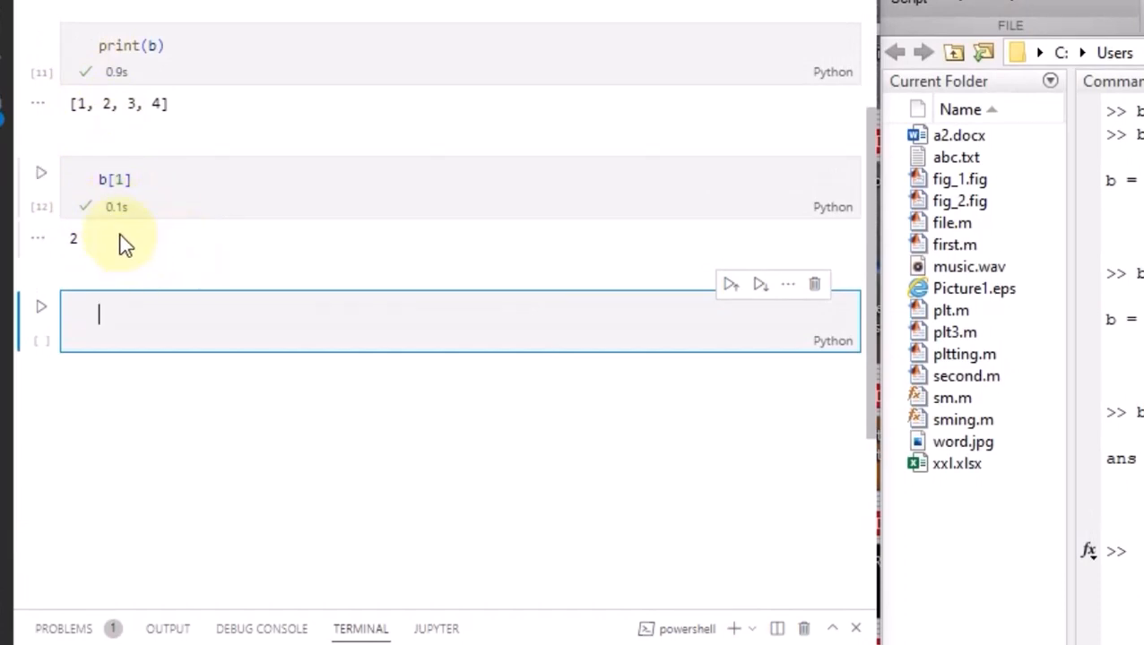
{"action": "mouse_move", "coordinate": [440, 224]}
{"action": "type", "text": "0"}
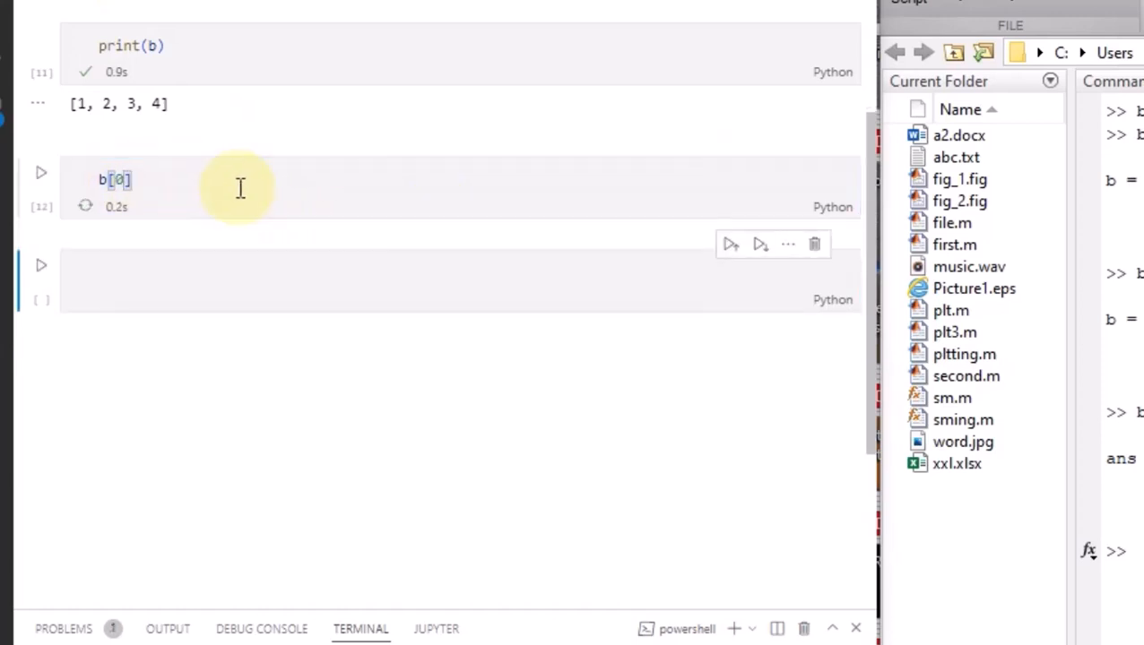
Change the cell to b[0] and rerun it, returning the first element 1
{"action": "left_click", "coordinate": [40, 172]}
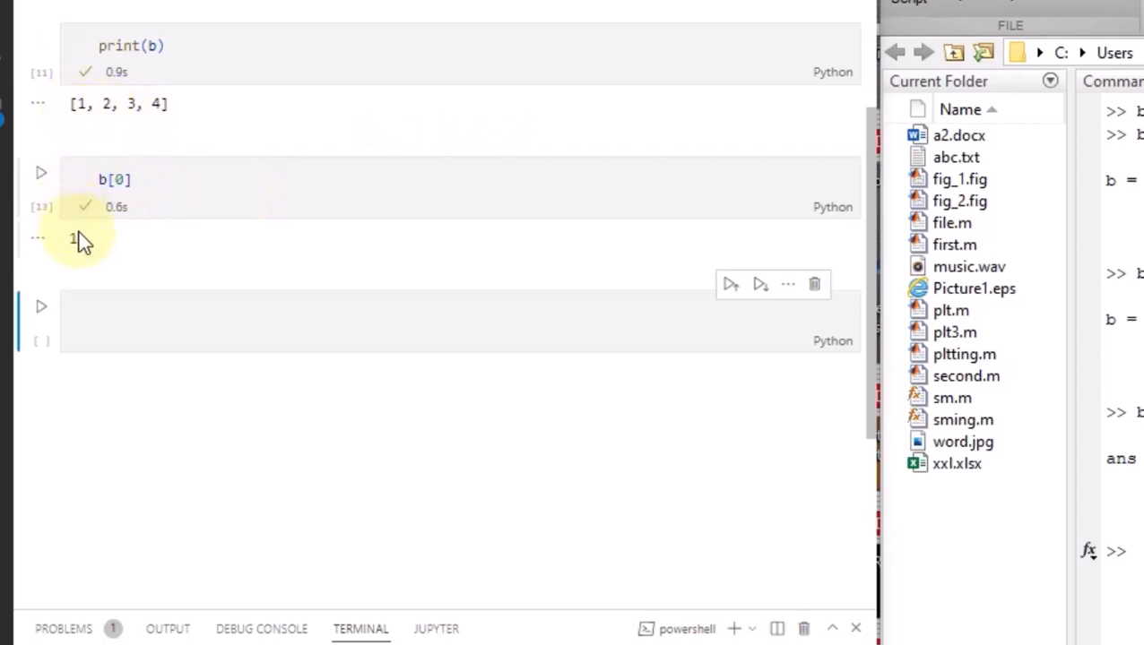
{"action": "mouse_move", "coordinate": [337, 344]}
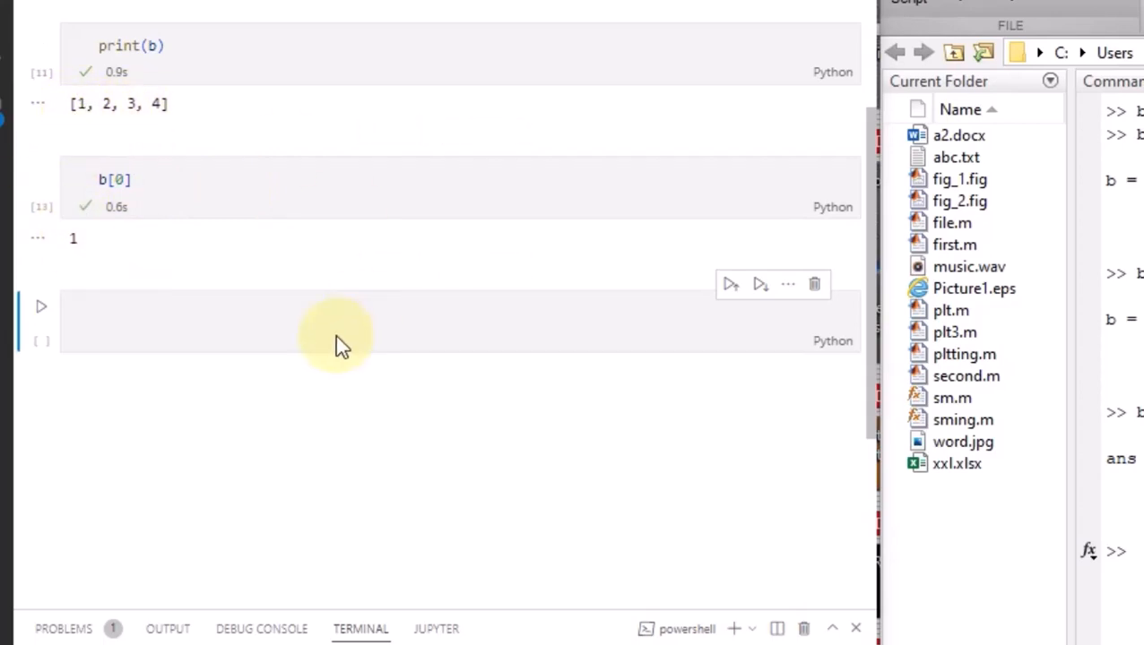
{"action": "mouse_move", "coordinate": [529, 224]}
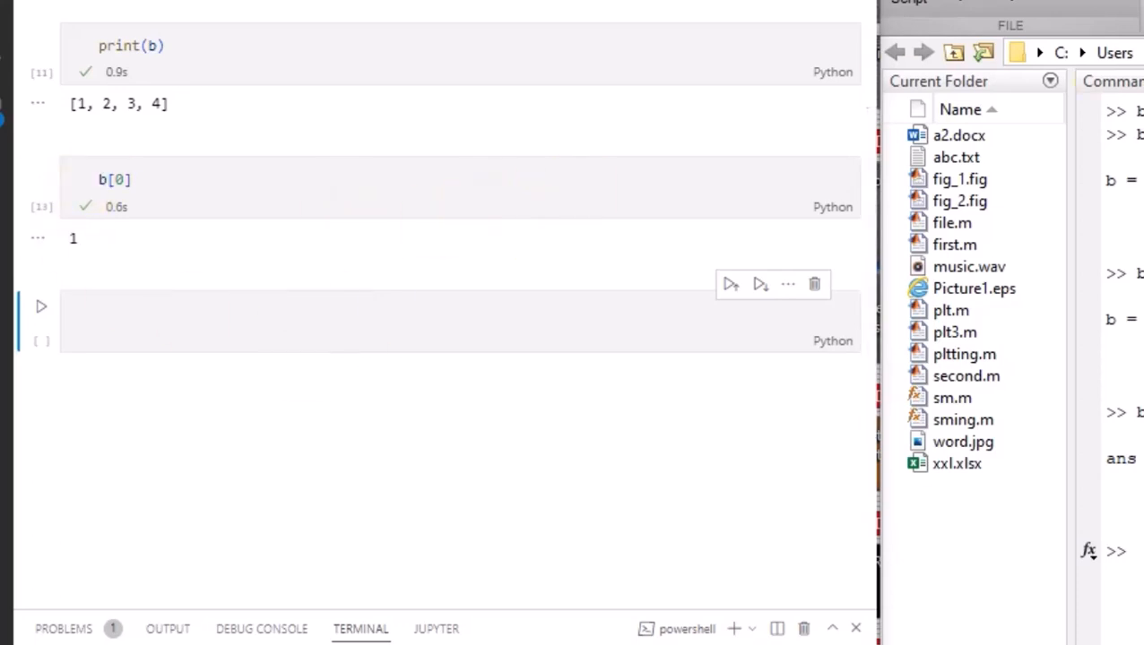
{"action": "mouse_move", "coordinate": [588, 290]}
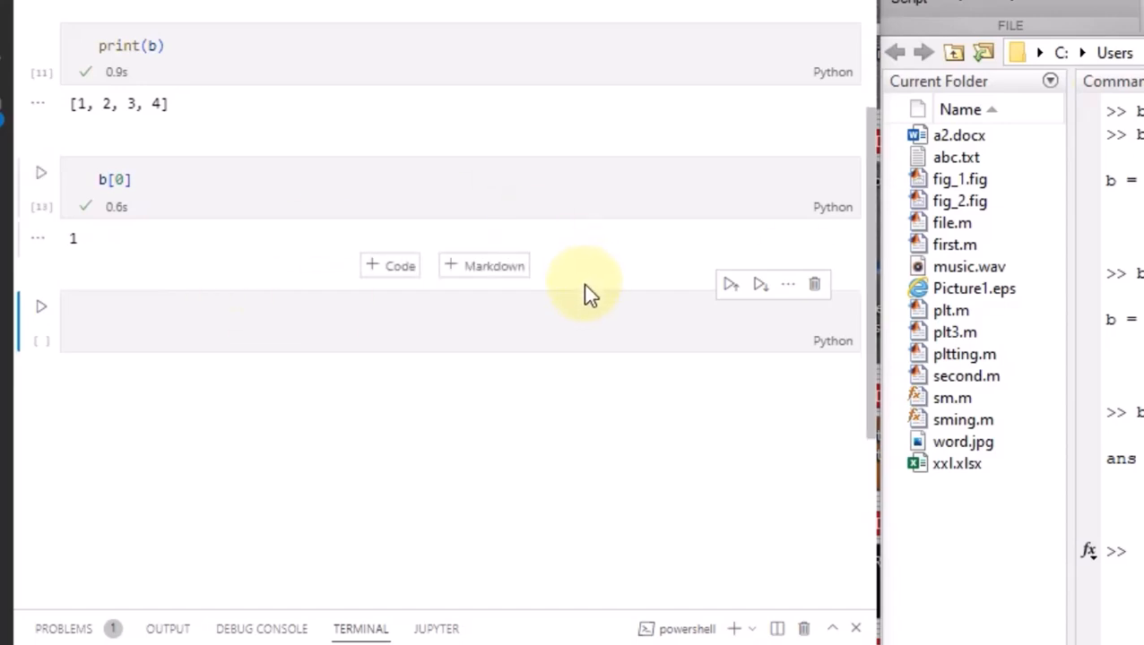
{"action": "mouse_move", "coordinate": [170, 182]}
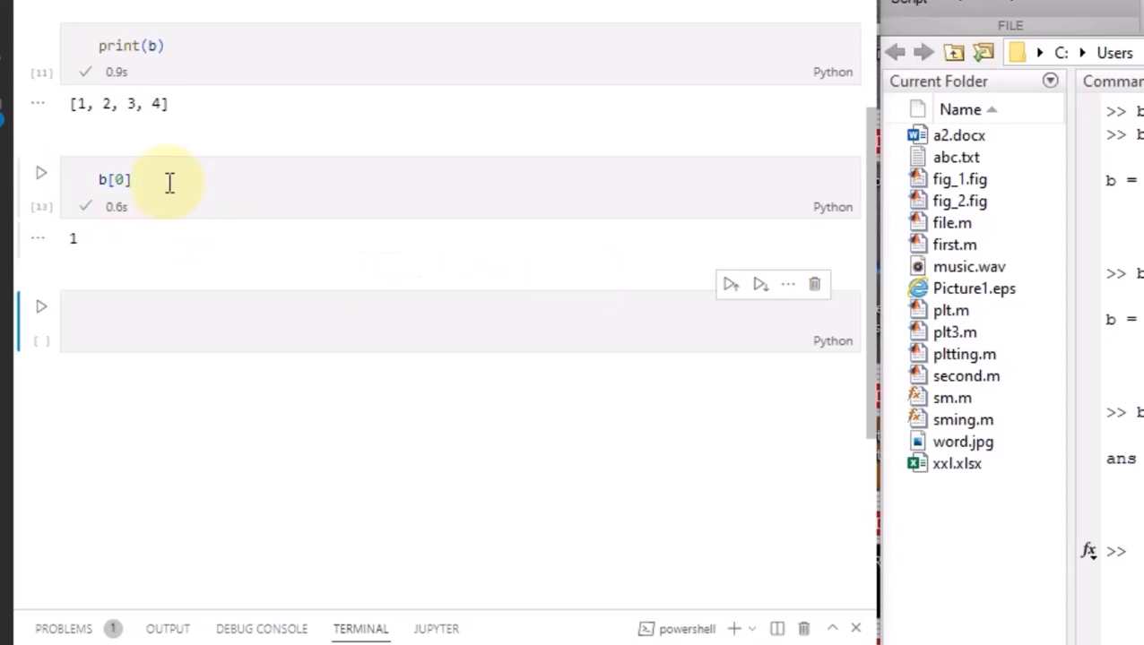